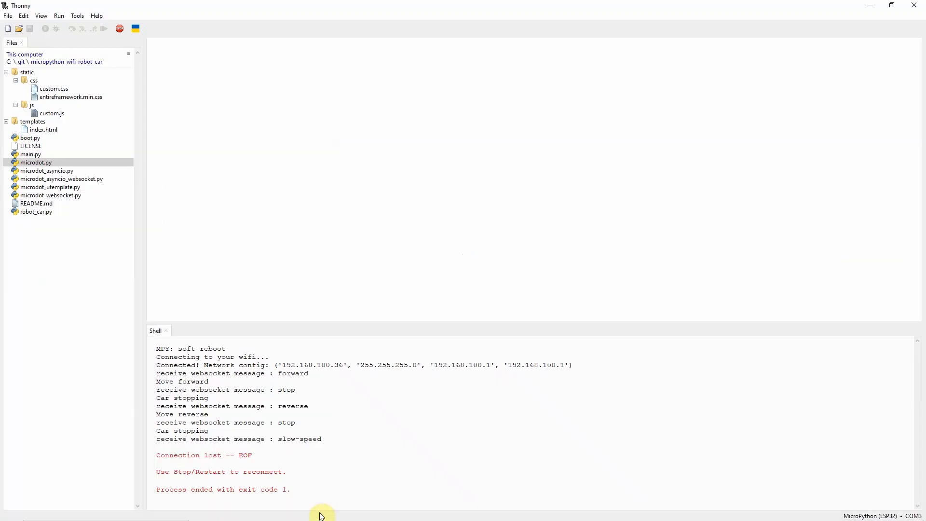
pyautogui.moveTo(109, 161)
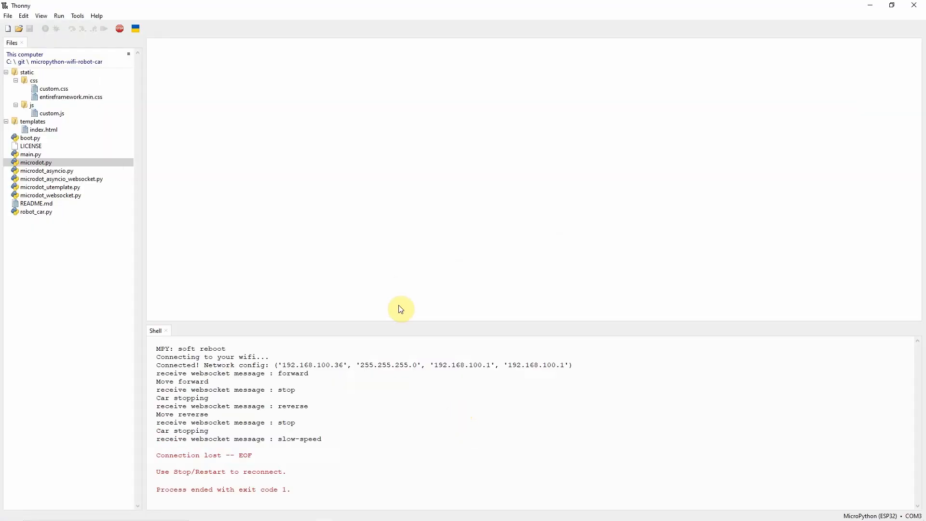
# Open robot_car.py from the Files panel to show the RobotCar class
pyautogui.doubleClick(35, 212)
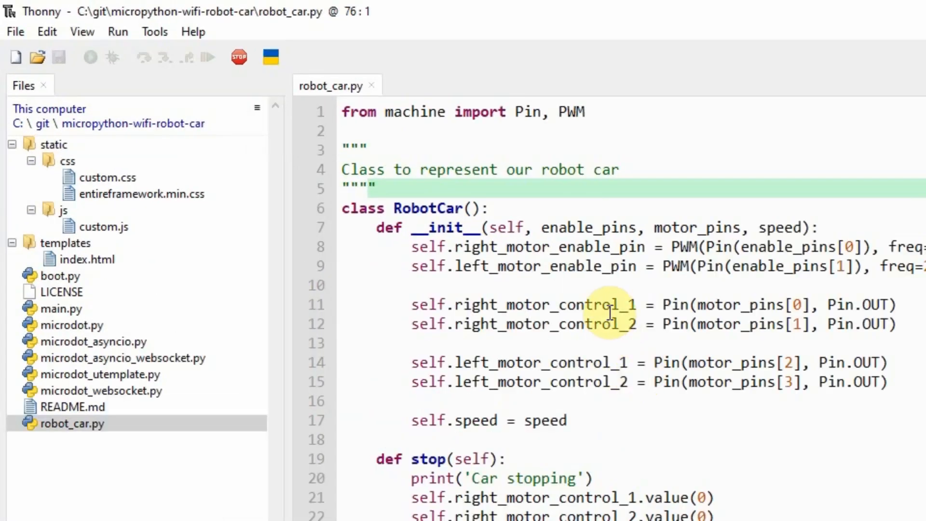
pyautogui.moveTo(99, 431)
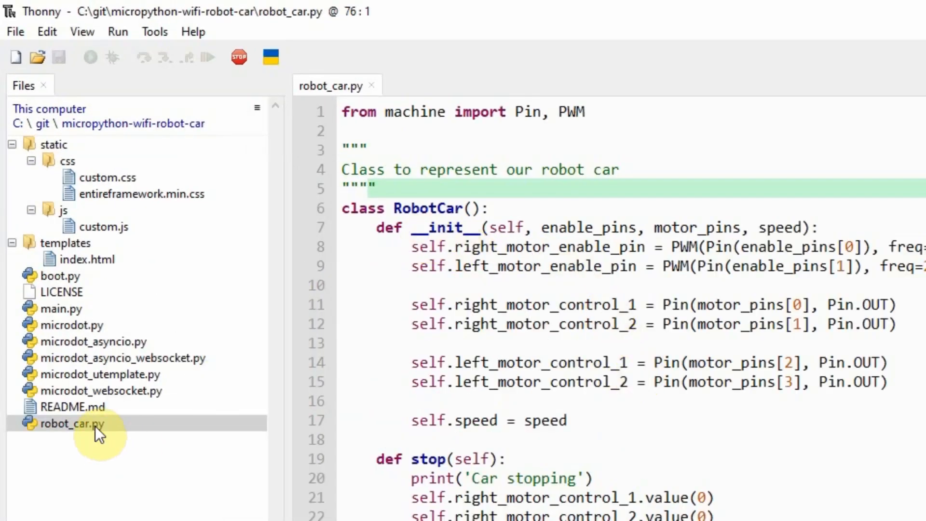
pyautogui.moveTo(431, 216)
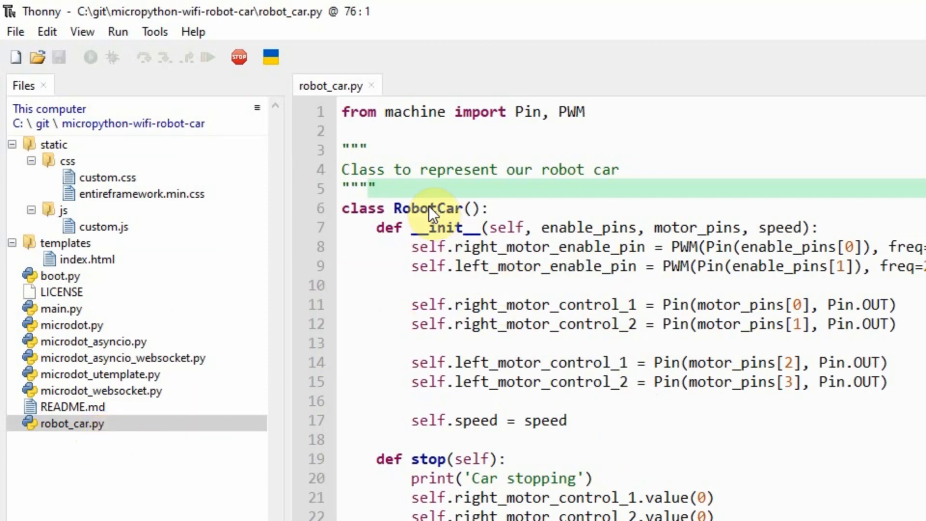
pyautogui.doubleClick(429, 208)
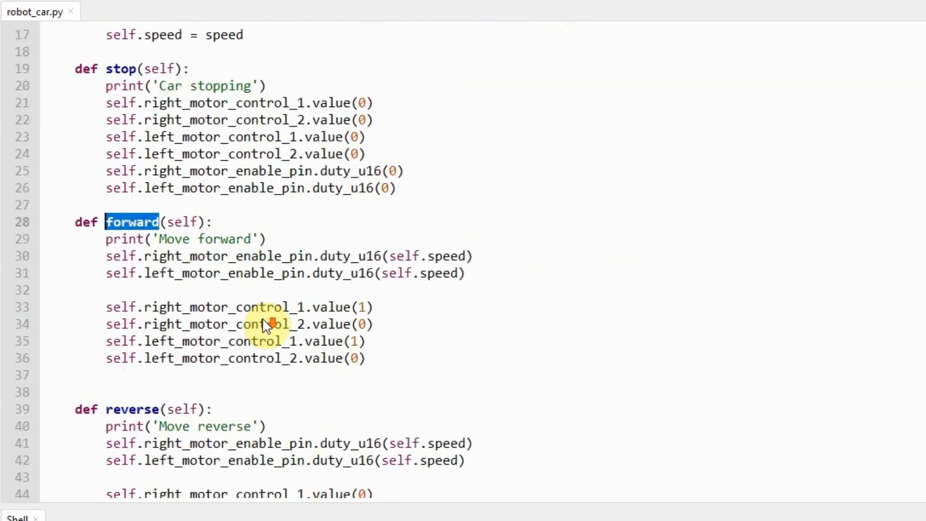
pyautogui.scroll(-3)
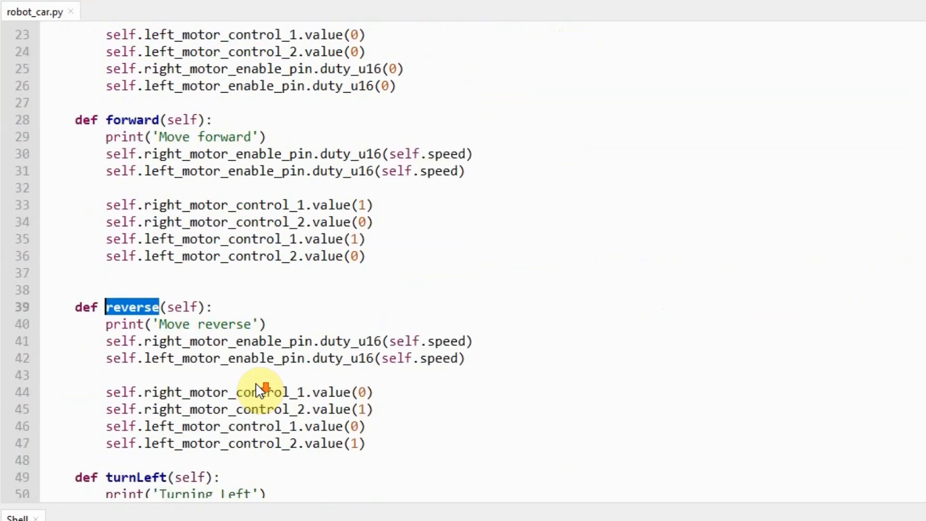
pyautogui.scroll(-3)
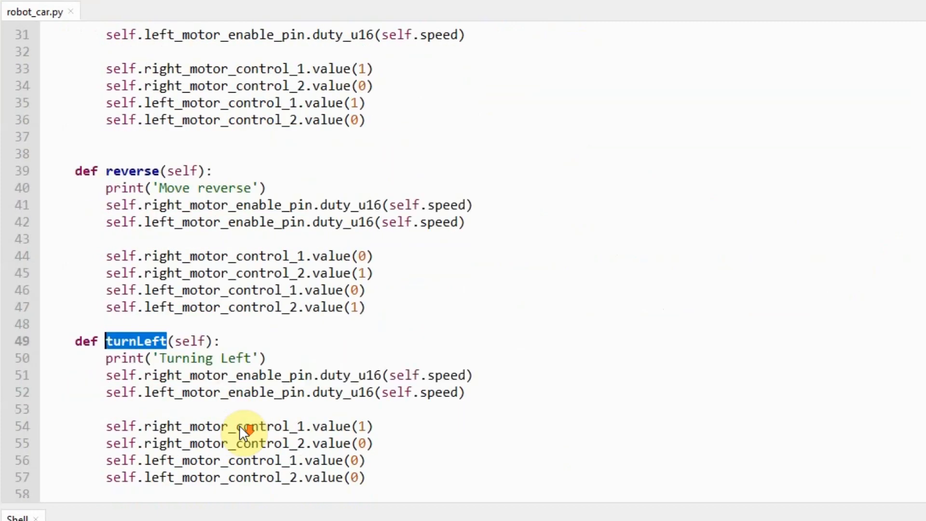
pyautogui.moveTo(337, 374)
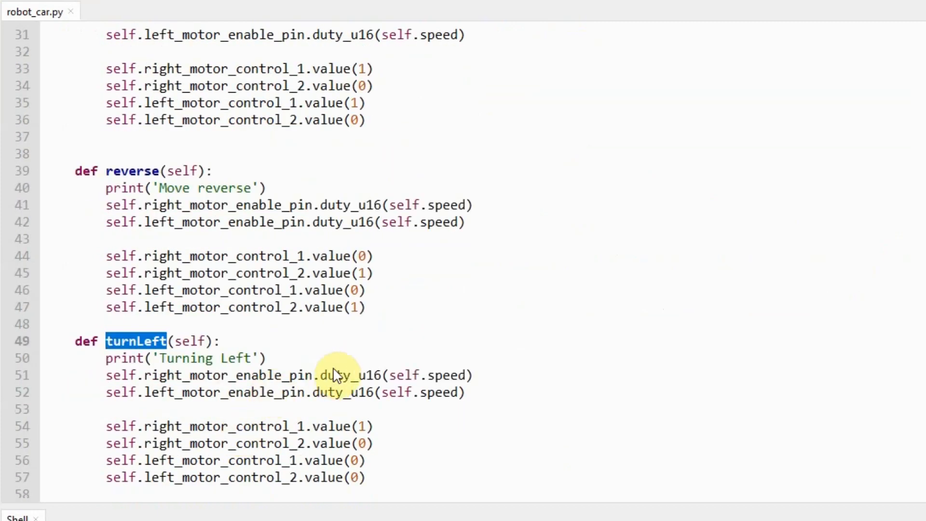
pyautogui.moveTo(483, 409)
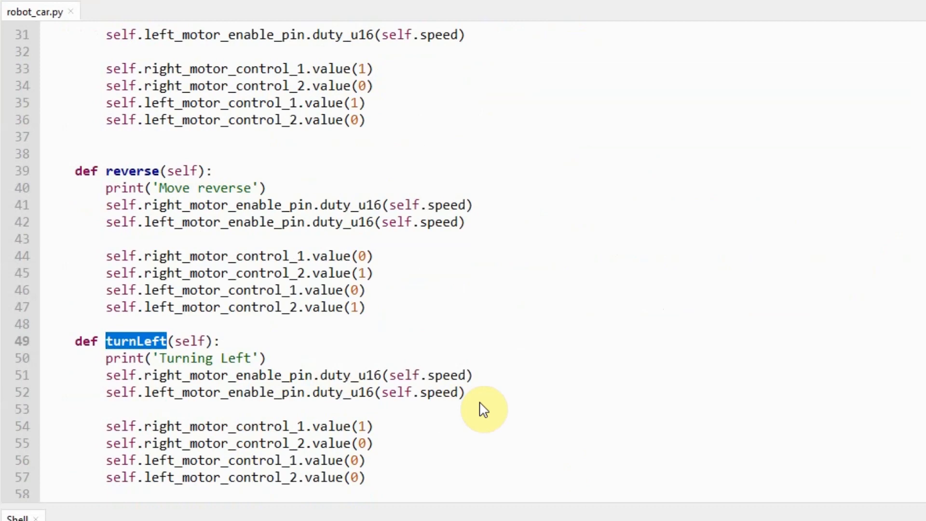
pyautogui.scroll(3)
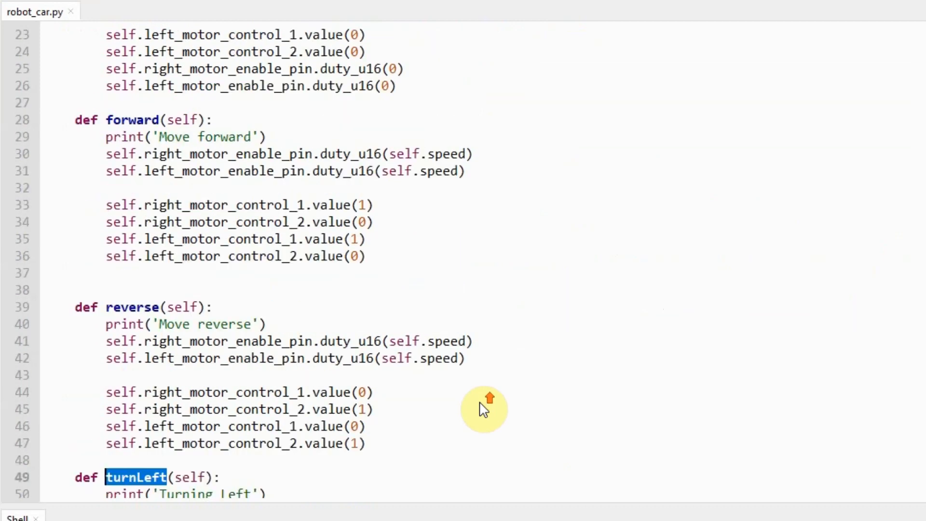
pyautogui.scroll(3)
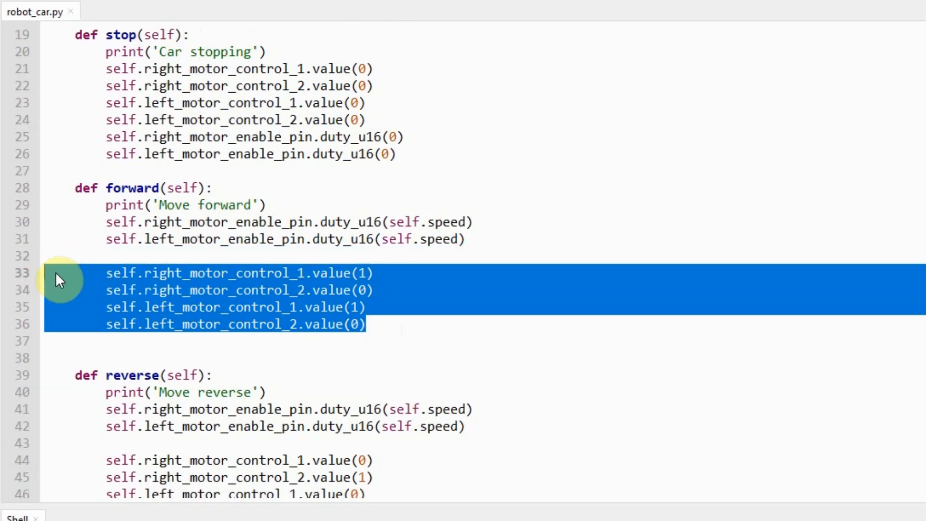
pyautogui.moveTo(230, 273)
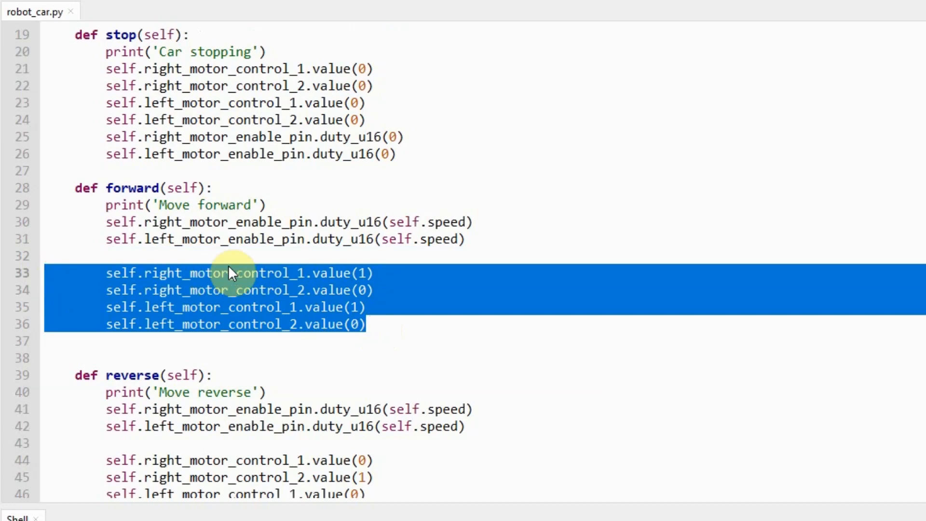
pyautogui.moveTo(484, 249)
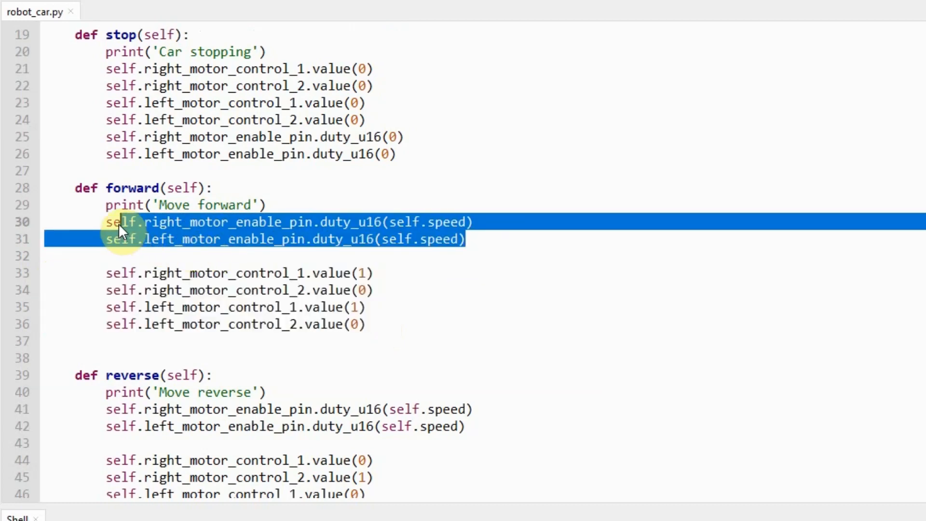
pyautogui.moveTo(283, 247)
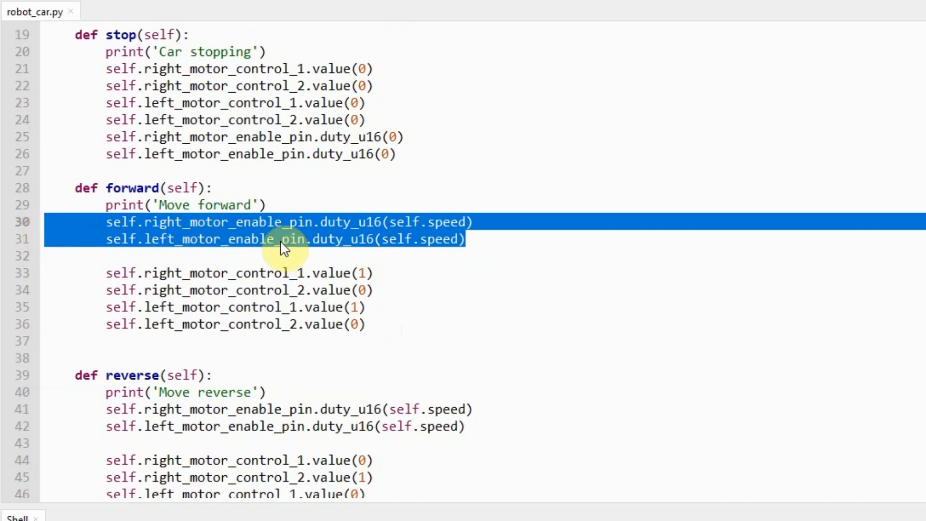
pyautogui.click(103, 11)
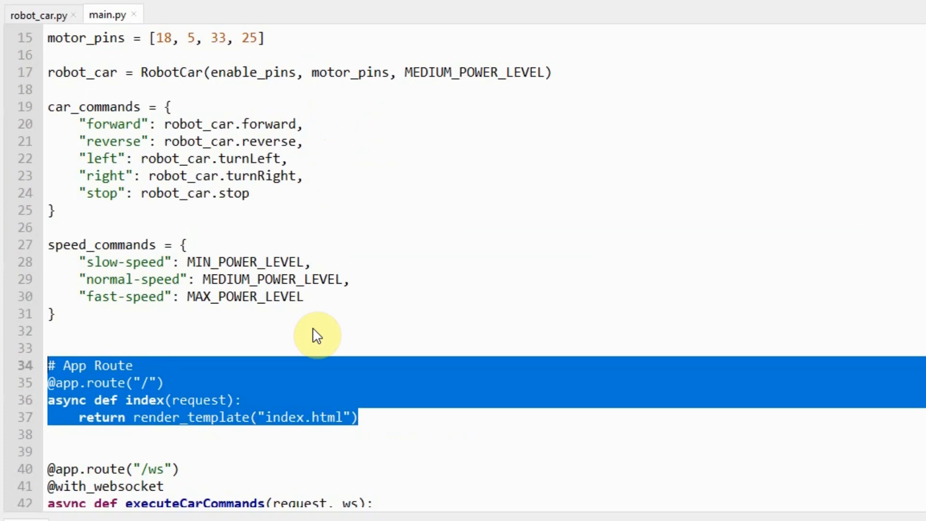
# Scroll through main.py's imports, power levels, pin lists and RobotCar setup
pyautogui.scroll(3)
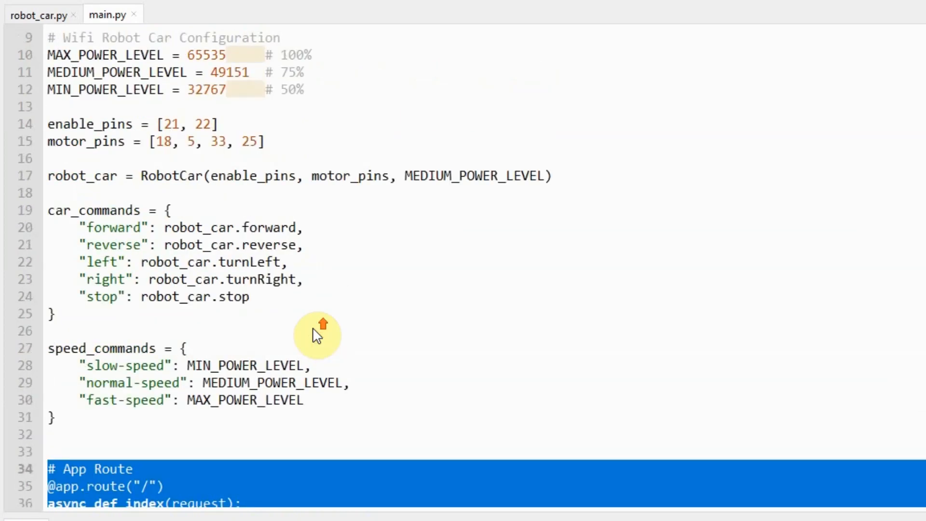
pyautogui.scroll(3)
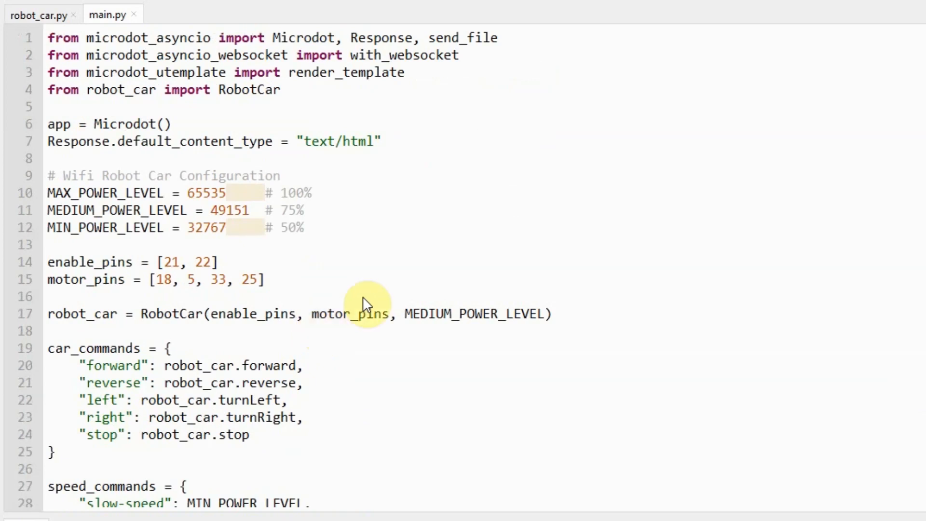
pyautogui.moveTo(371, 499)
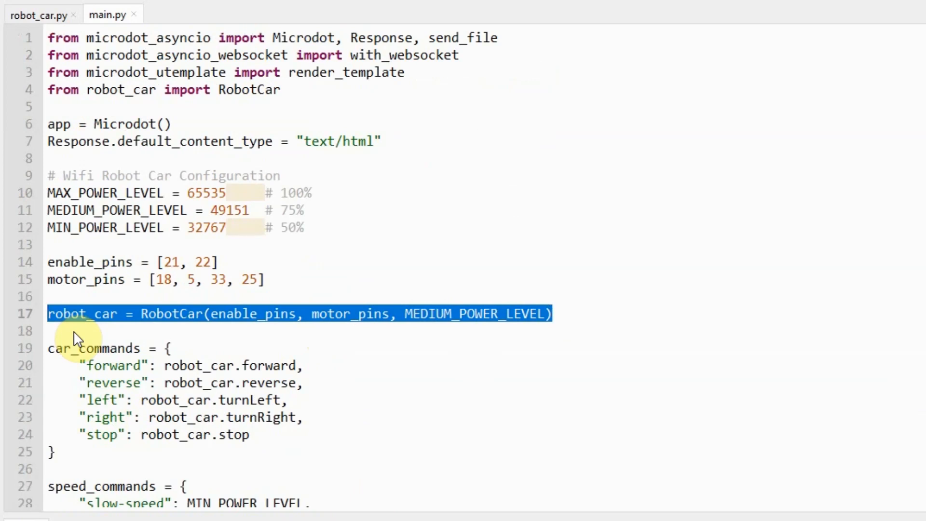
pyautogui.moveTo(289, 287)
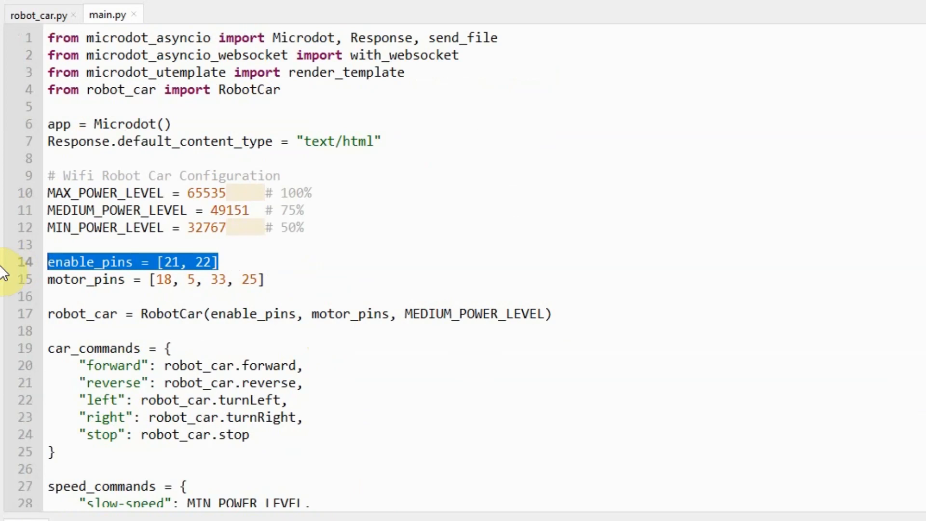
pyautogui.moveTo(218, 285)
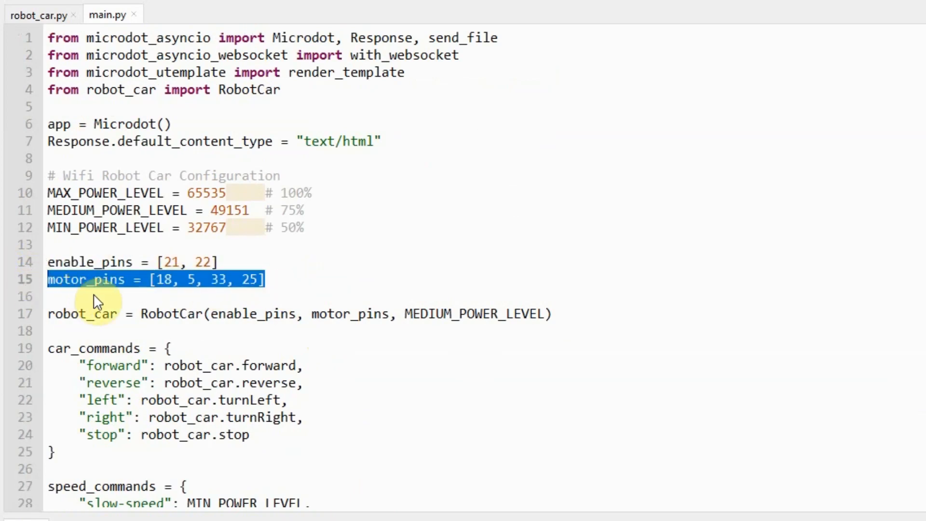
pyautogui.moveTo(145, 344)
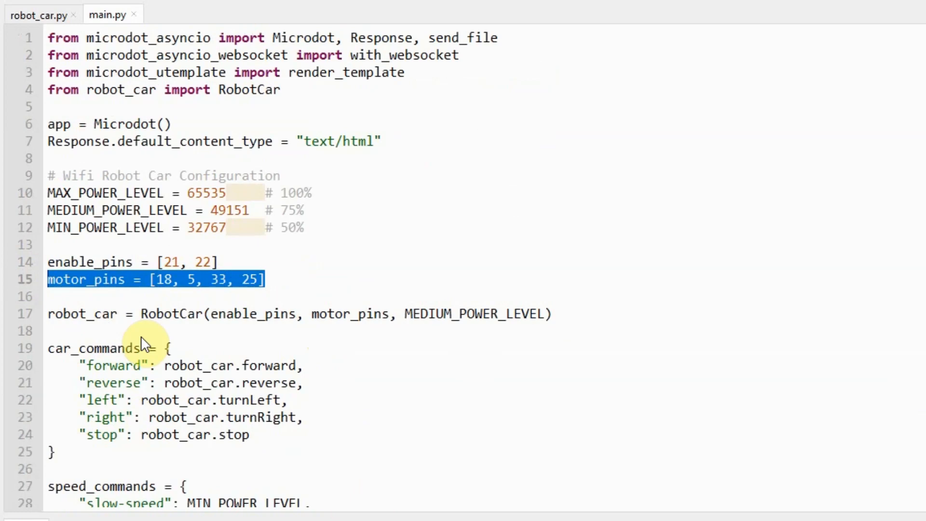
pyautogui.moveTo(245, 342)
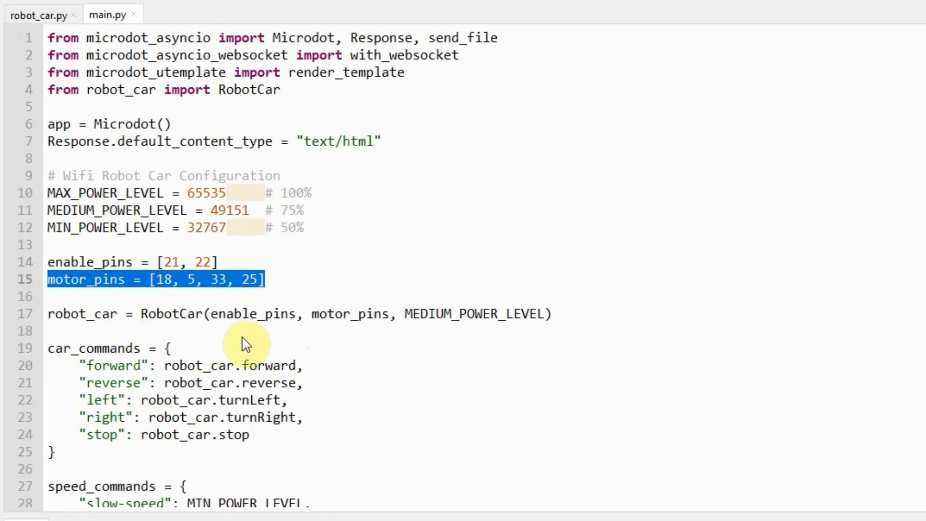
pyautogui.scroll(-3)
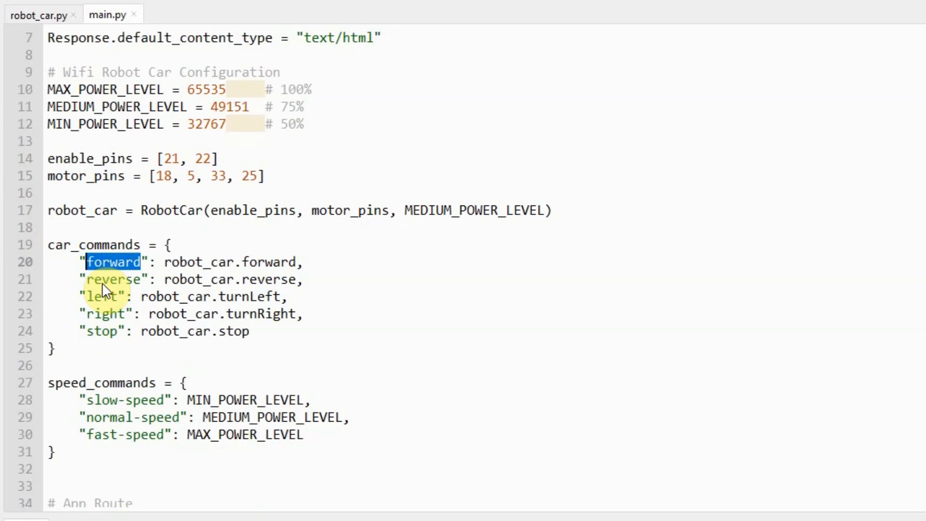
pyautogui.moveTo(116, 261)
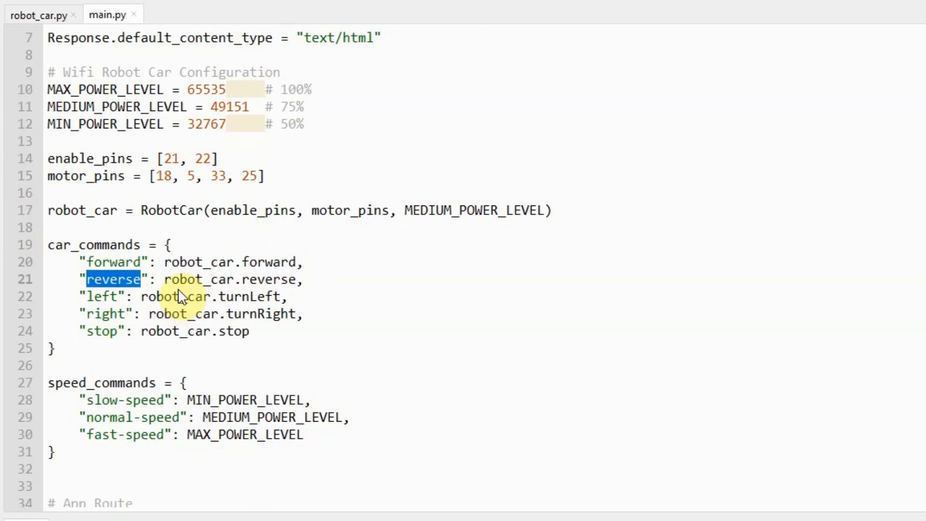
pyautogui.doubleClick(230, 279)
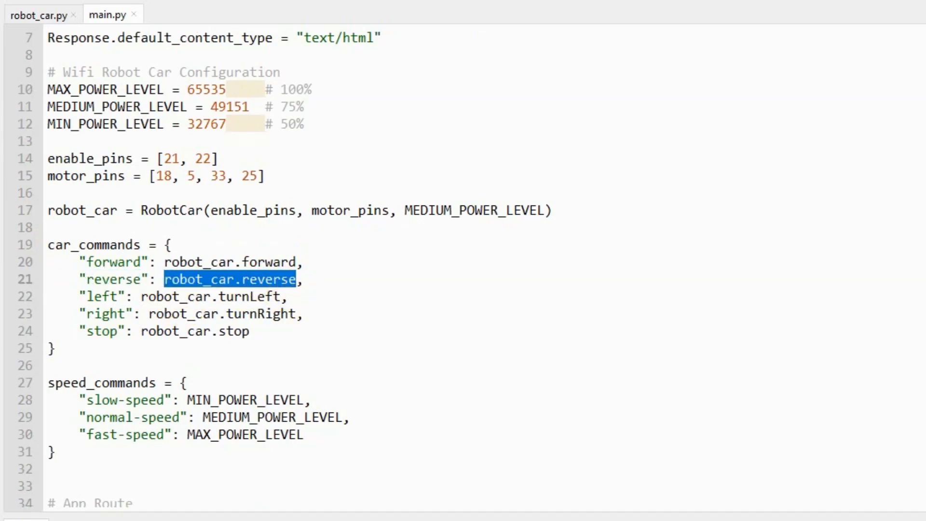
pyautogui.scroll(-3)
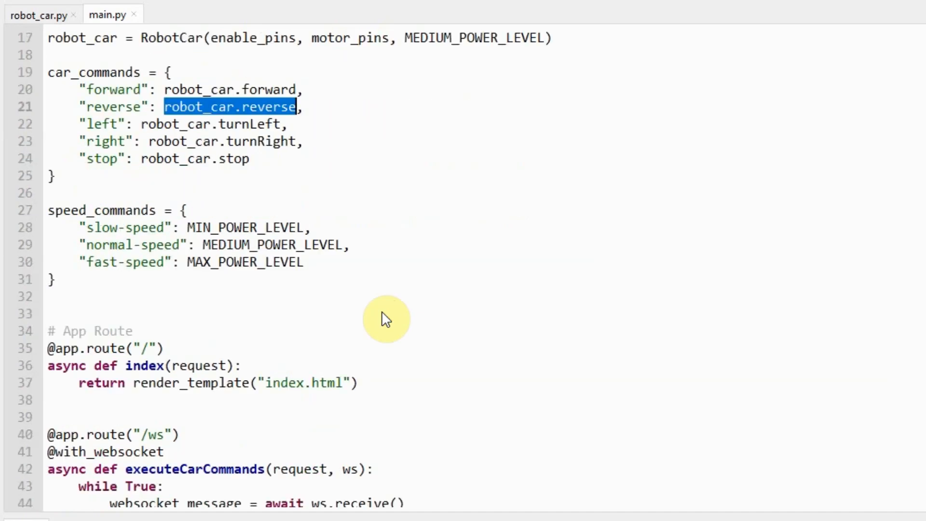
pyautogui.scroll(-3)
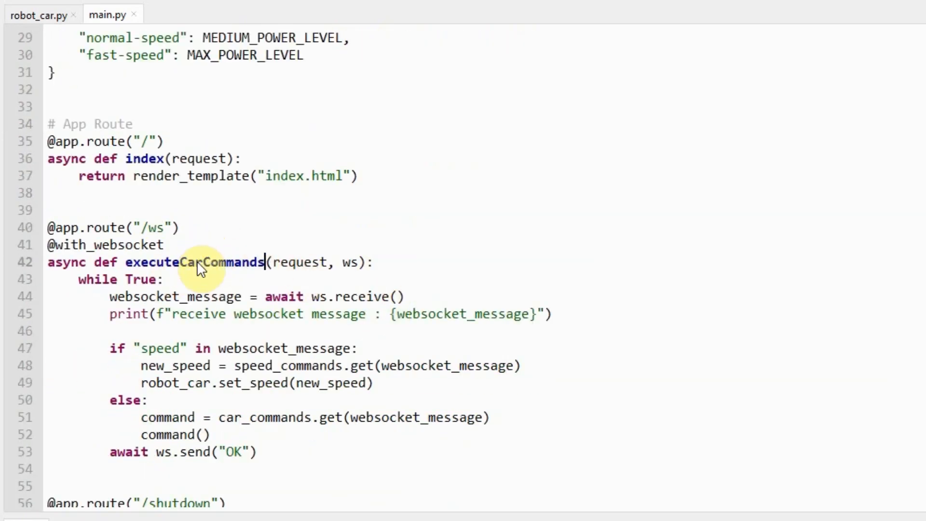
pyautogui.doubleClick(194, 261)
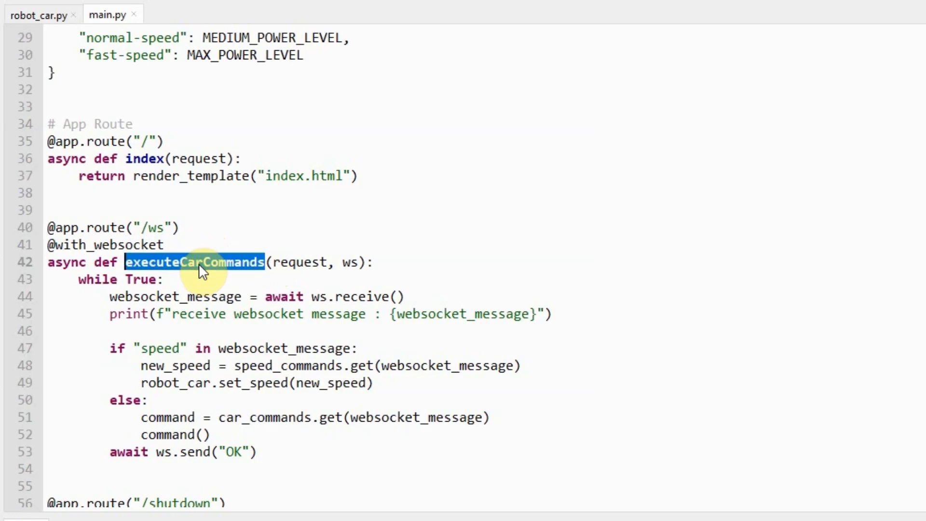
pyautogui.moveTo(186, 239)
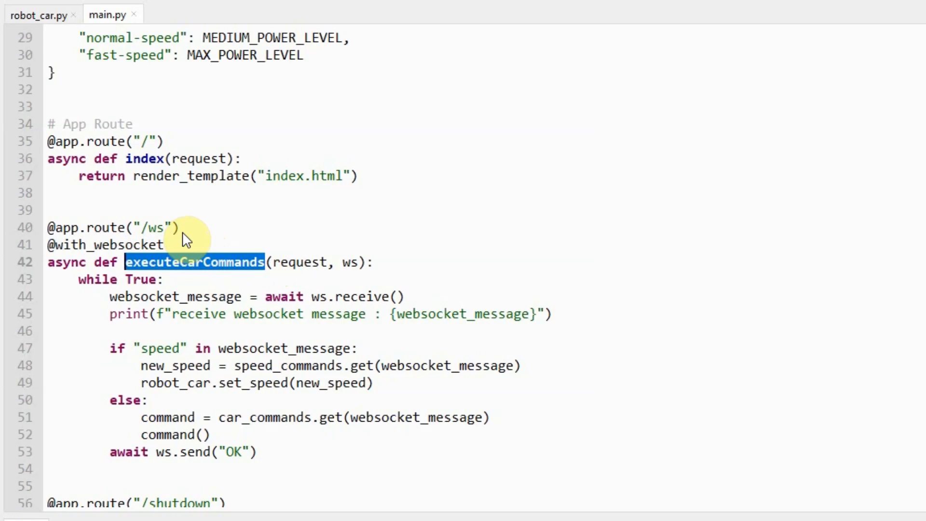
pyautogui.moveTo(167, 276)
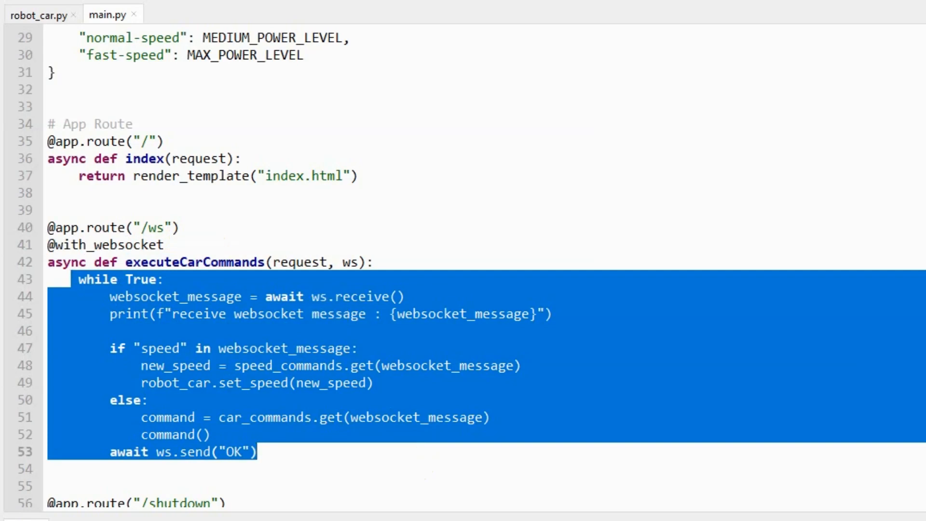
pyautogui.scroll(-3)
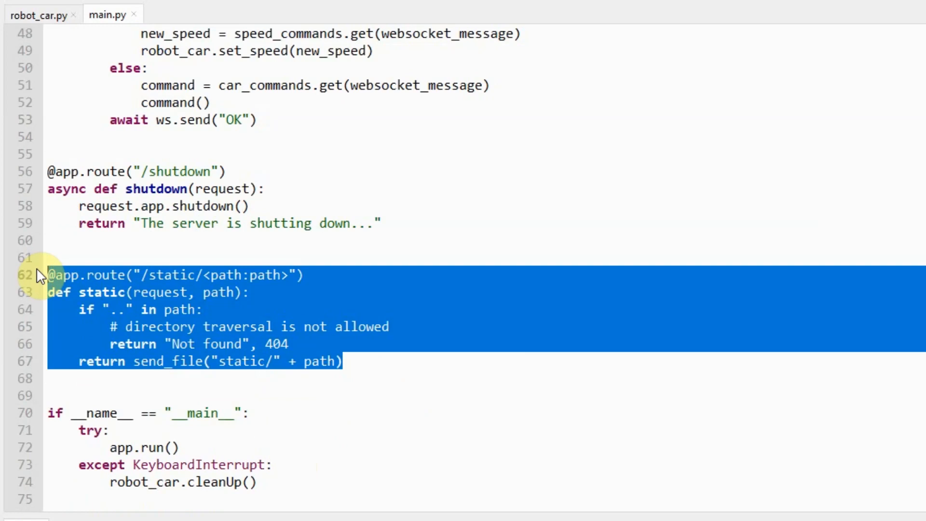
pyautogui.moveTo(328, 500)
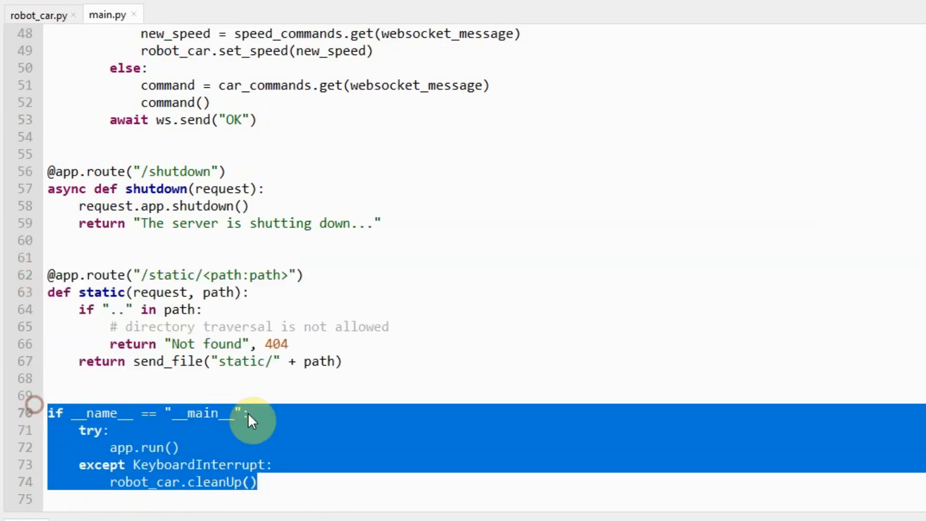
pyautogui.moveTo(281, 436)
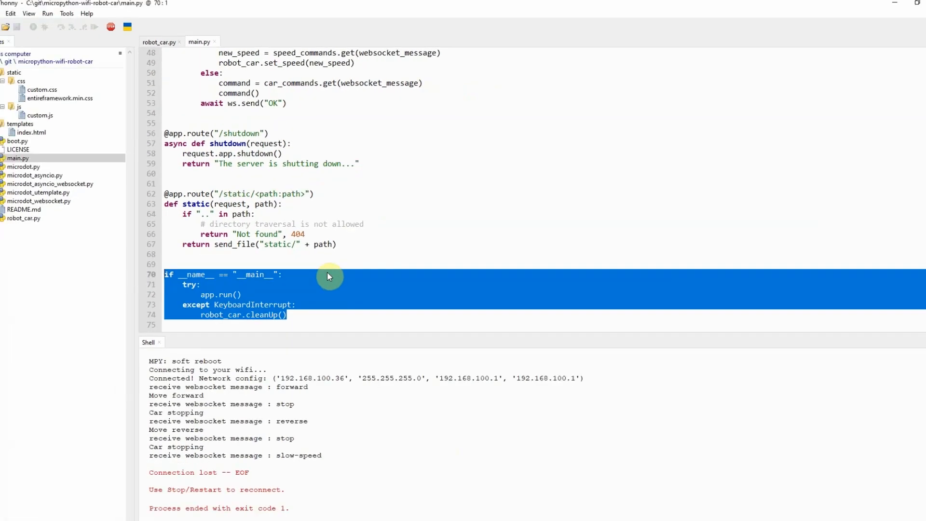
pyautogui.click(38, 129)
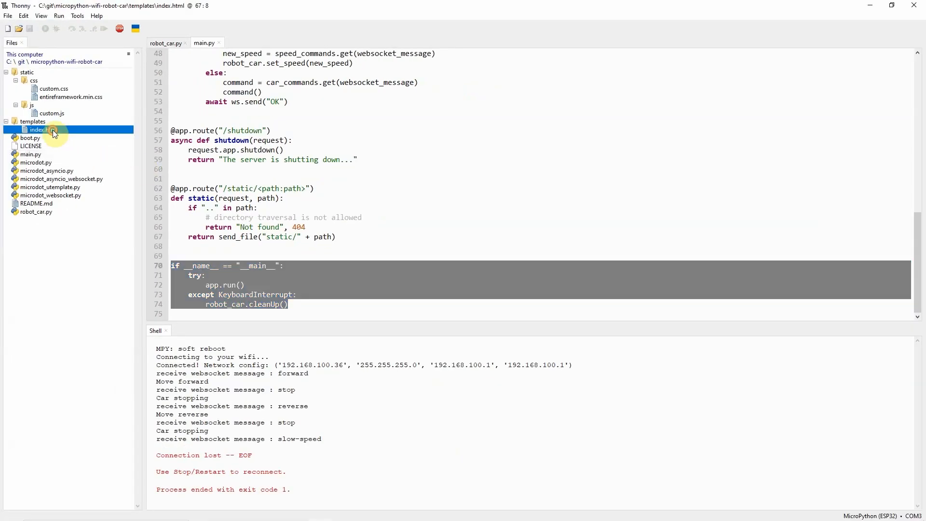
# Open templates/index.html, then browse the project files and pick custom.css
pyautogui.doubleClick(39, 129)
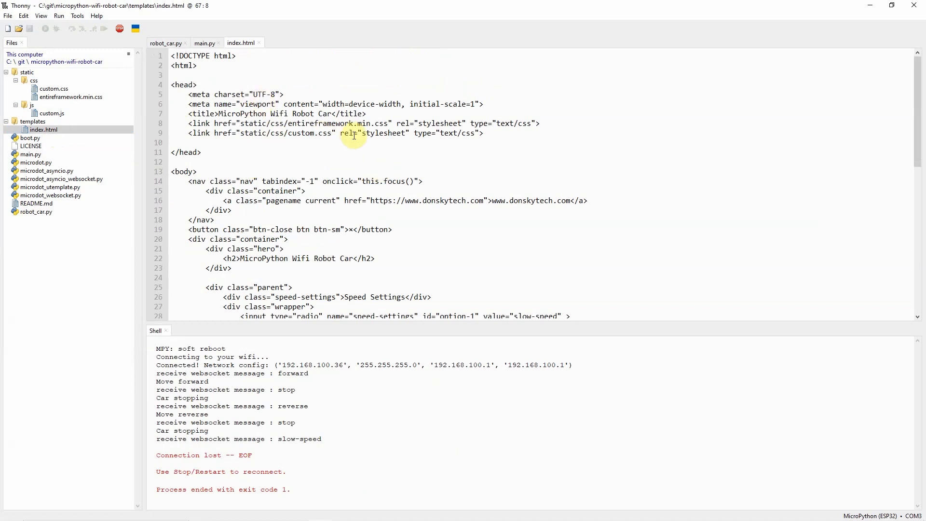
pyautogui.moveTo(445, 176)
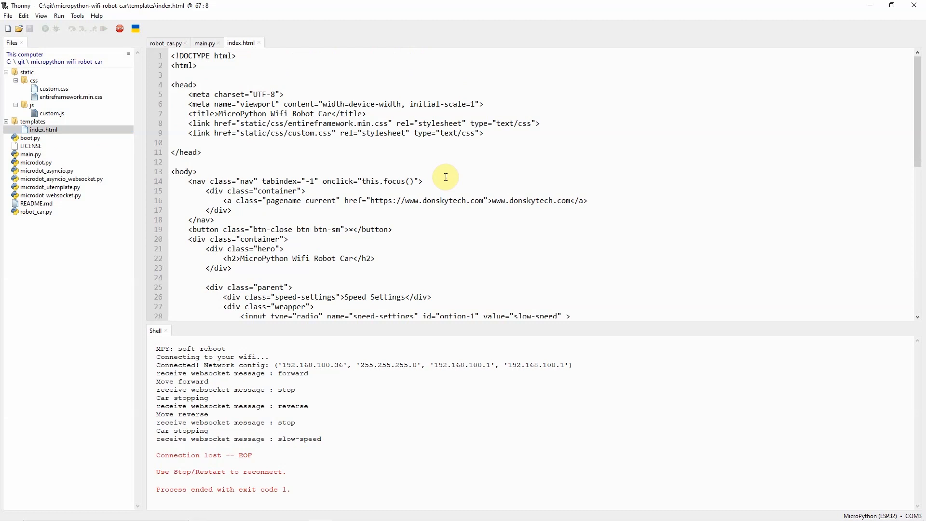
pyautogui.moveTo(146, 74)
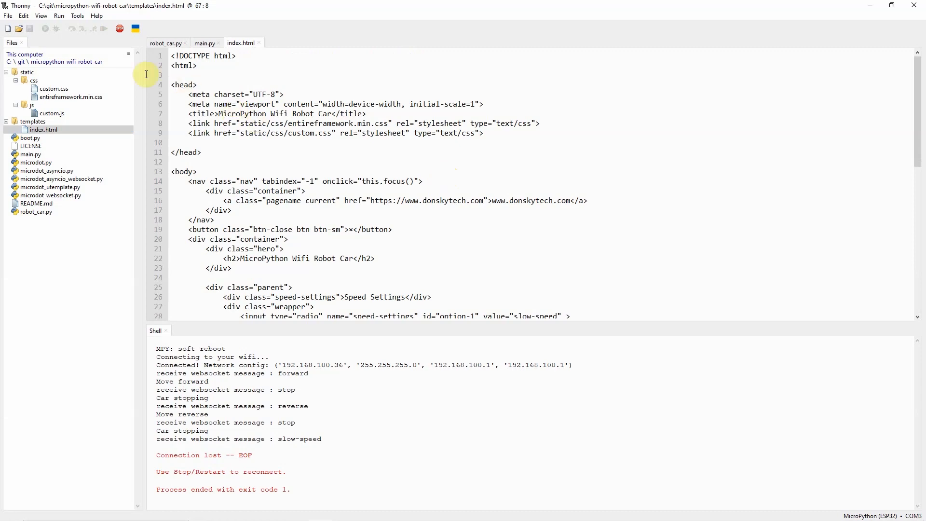
pyautogui.click(33, 105)
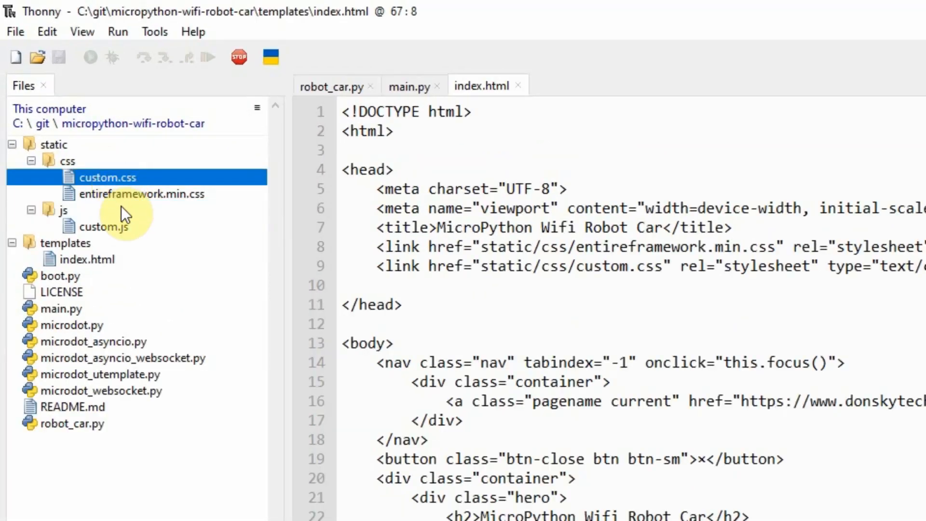
pyautogui.click(144, 194)
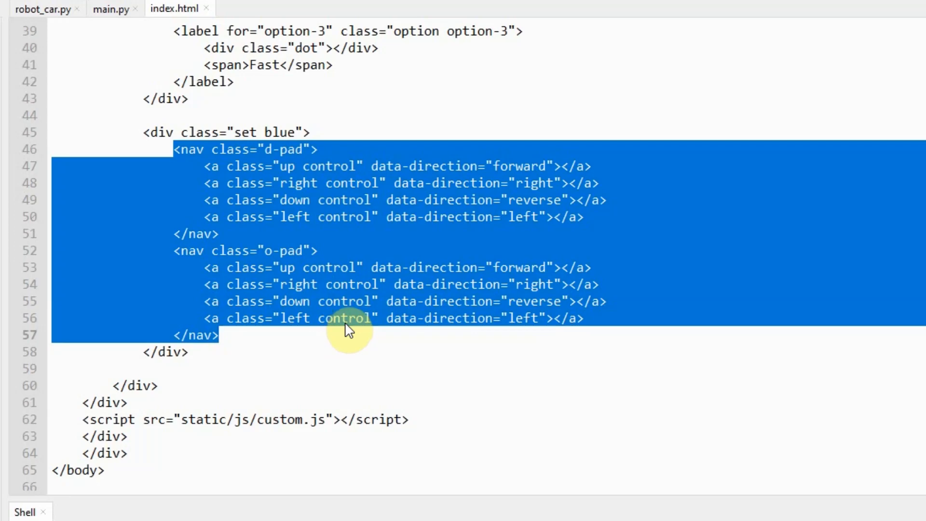
# Open the custom.css tab, scroll its styles, then return to index.html
pyautogui.click(281, 43)
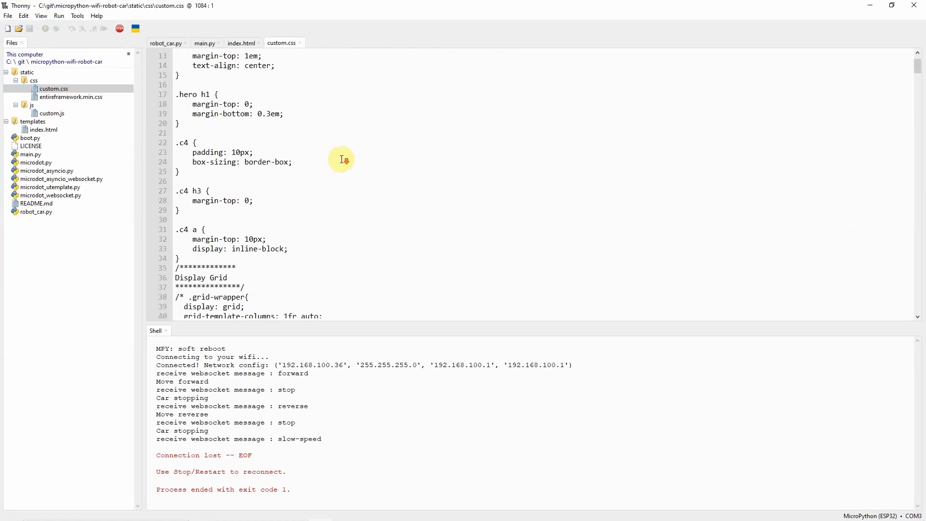
pyautogui.scroll(-3)
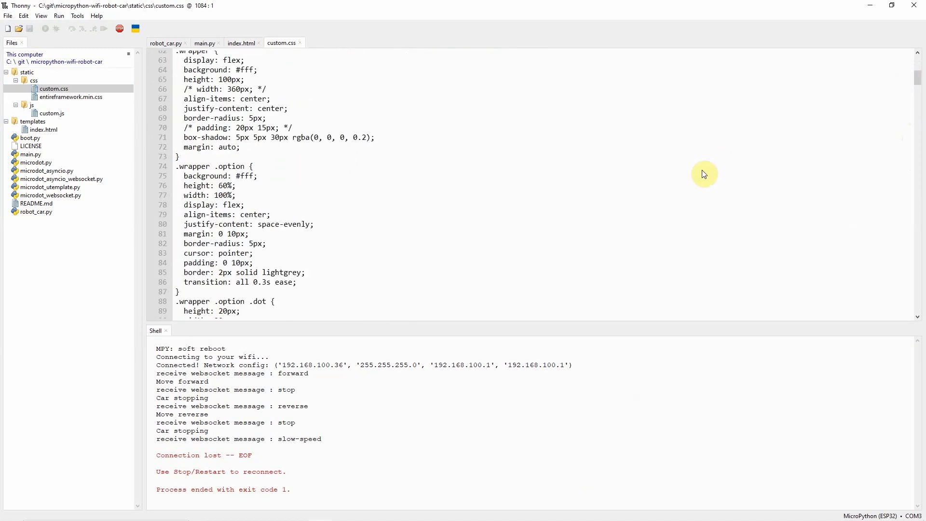
pyautogui.scroll(3)
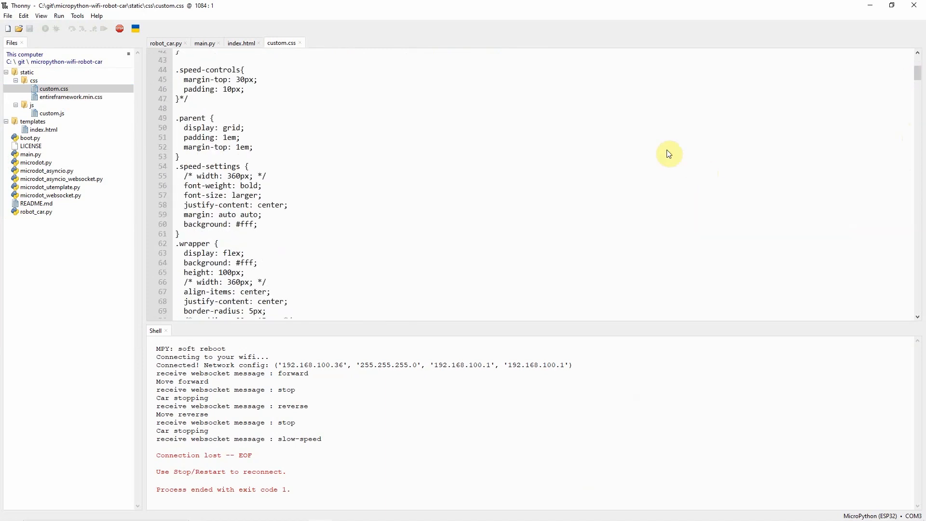
pyautogui.moveTo(352, 111)
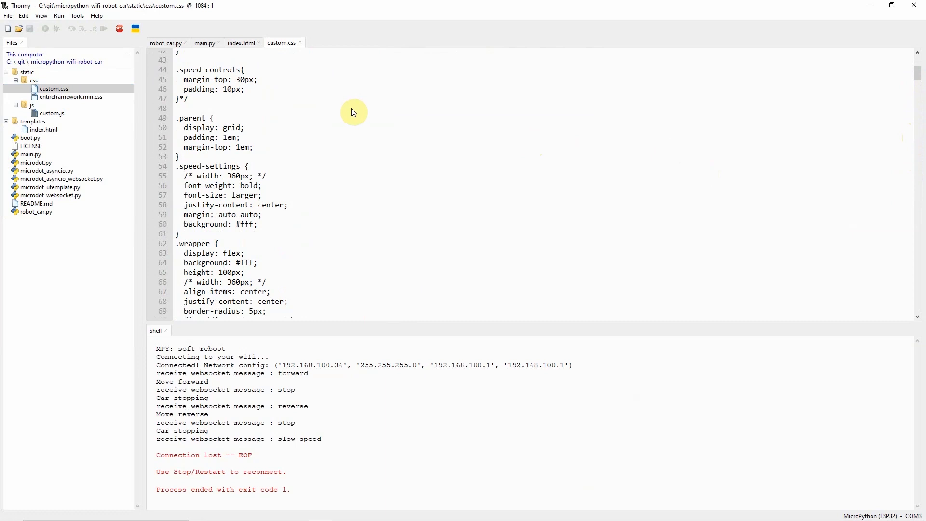
pyautogui.click(241, 43)
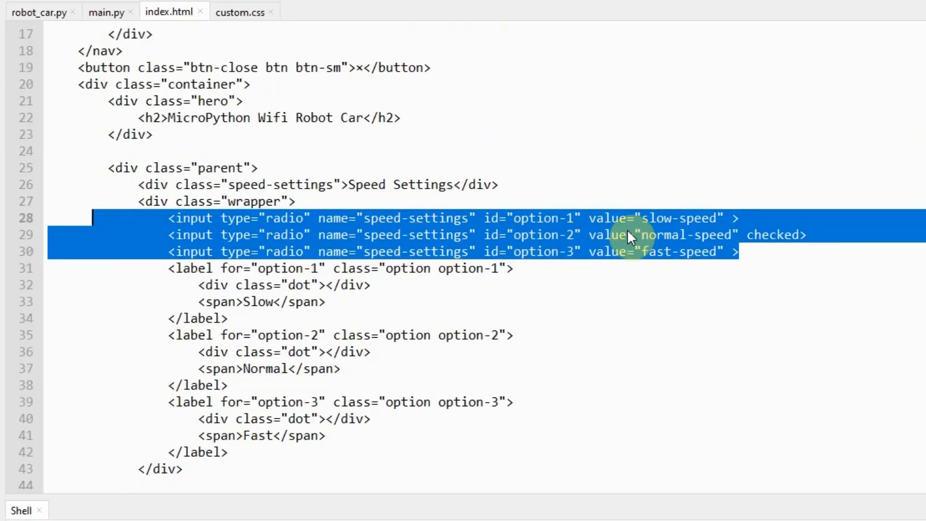
pyautogui.moveTo(667, 229)
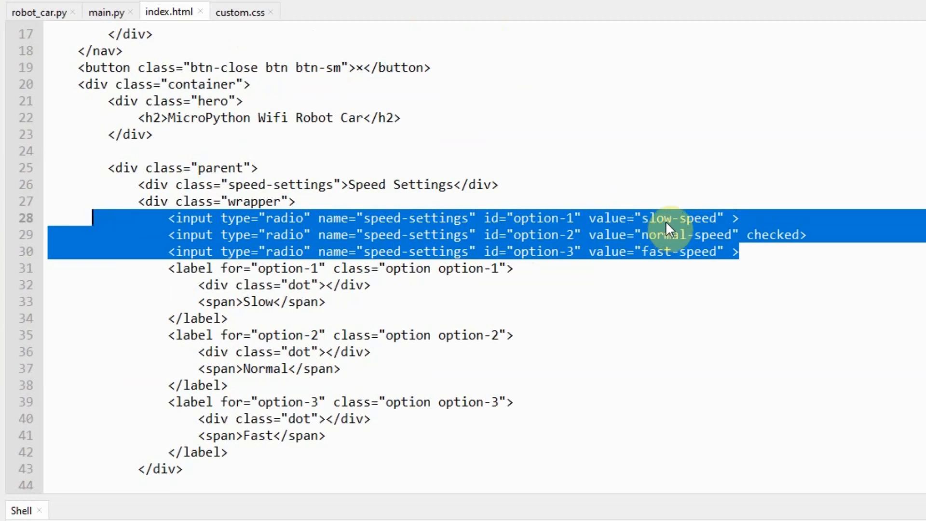
pyautogui.moveTo(667, 257)
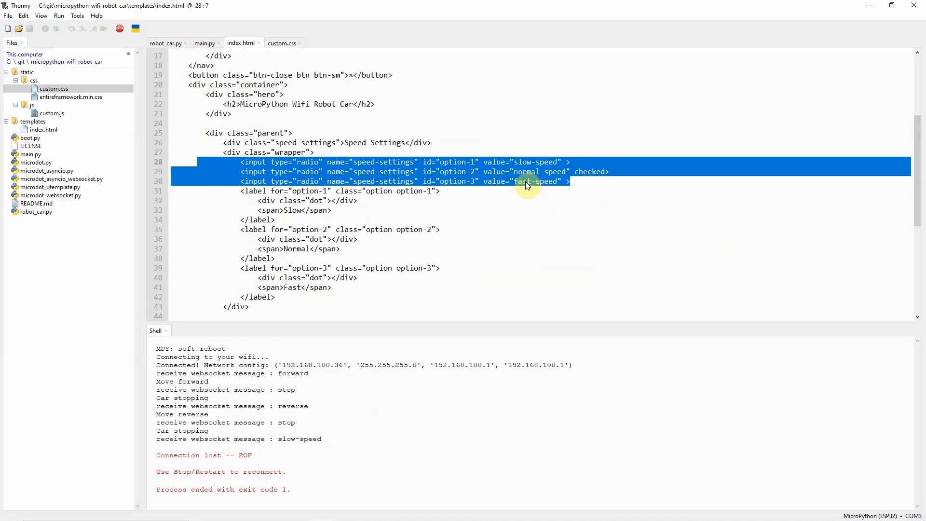
# Switch back to the main.py tab showing the speed_commands mapping
pyautogui.click(204, 42)
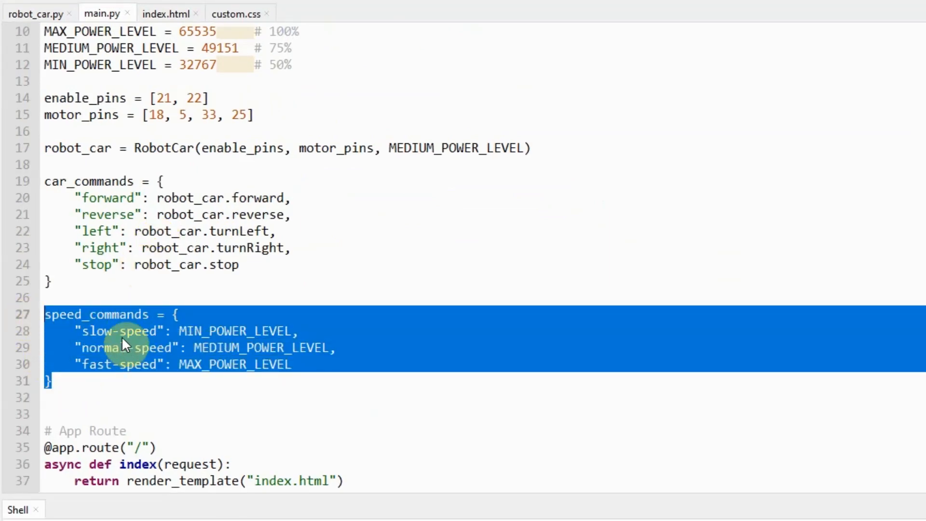
pyautogui.doubleClick(235, 330)
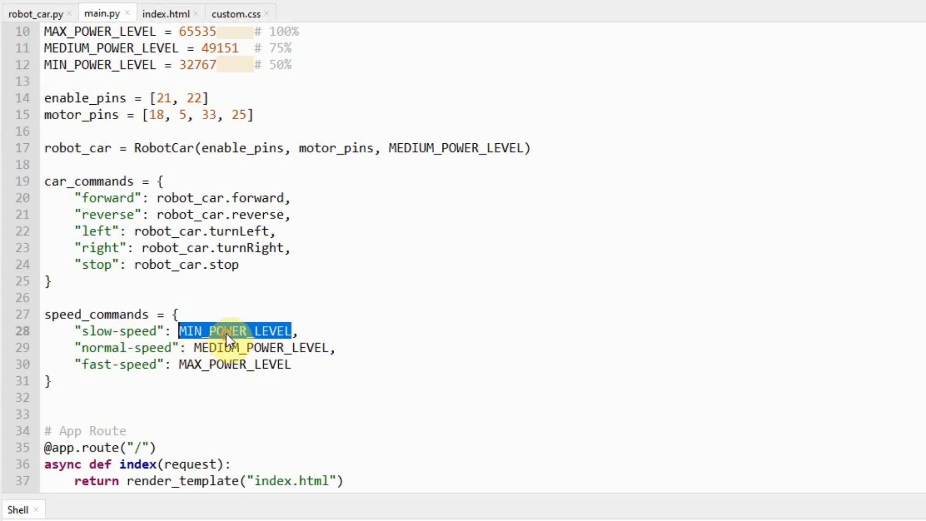
pyautogui.moveTo(213, 363)
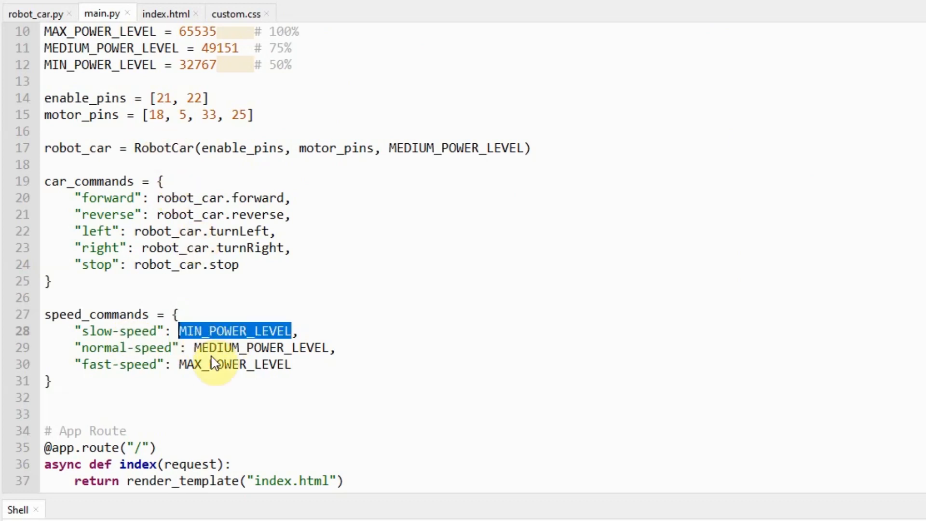
pyautogui.doubleClick(234, 365)
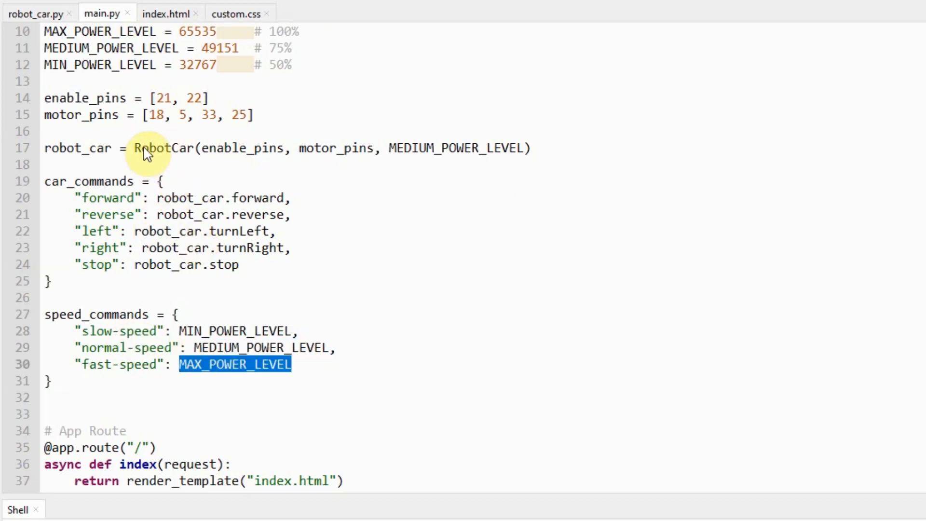
pyautogui.scroll(3)
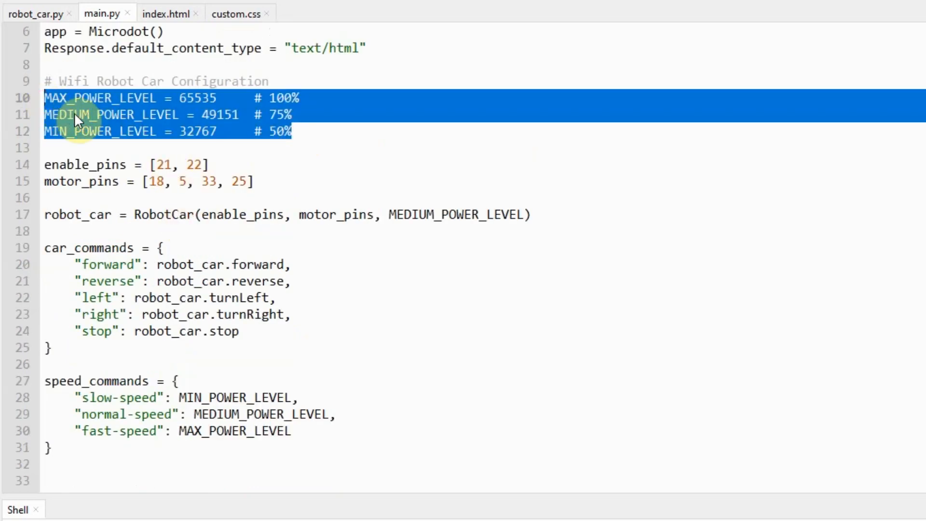
pyautogui.moveTo(292, 131)
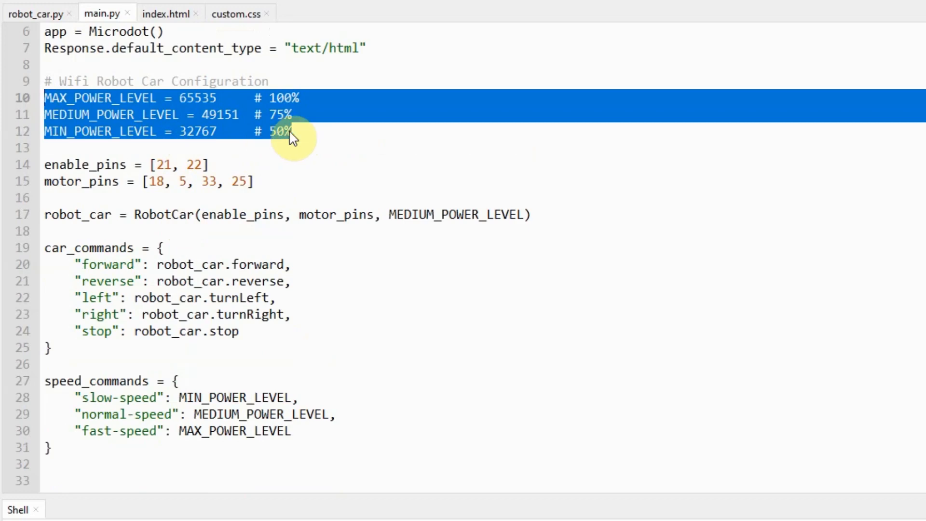
pyautogui.moveTo(318, 89)
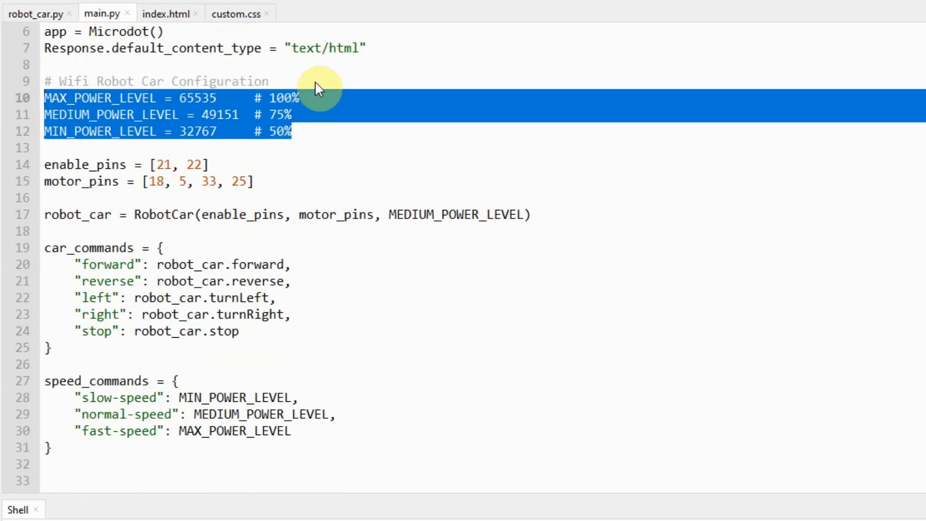
# Highlight index.html's speed radio inputs and 'left' direction value, then return to main.py
pyautogui.click(164, 13)
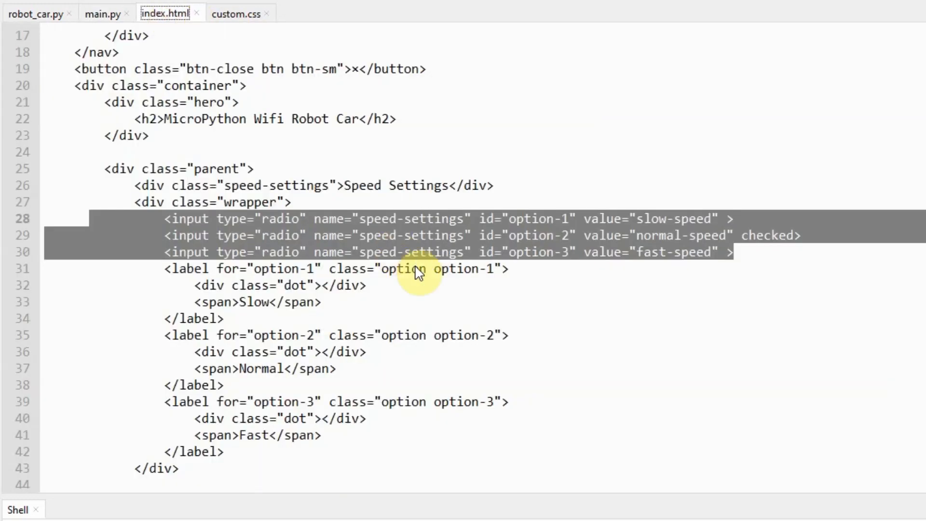
pyautogui.scroll(-3)
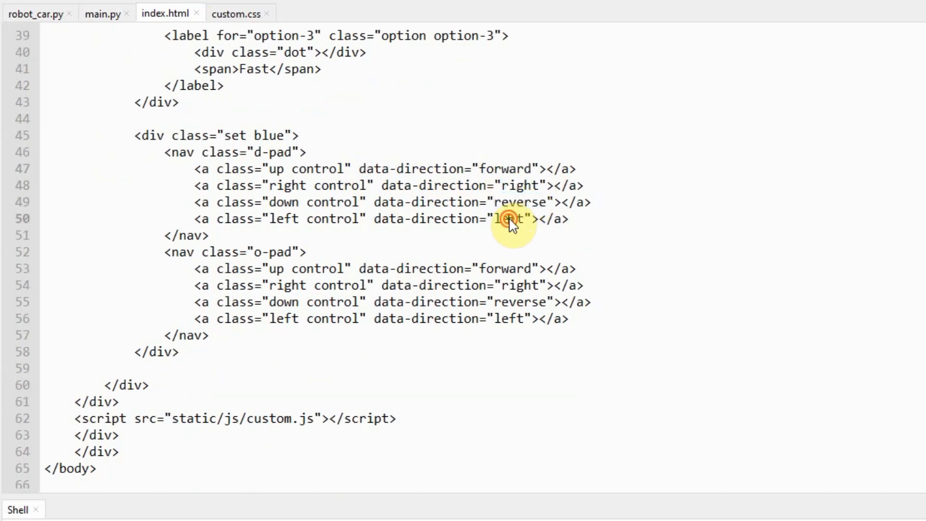
pyautogui.doubleClick(509, 218)
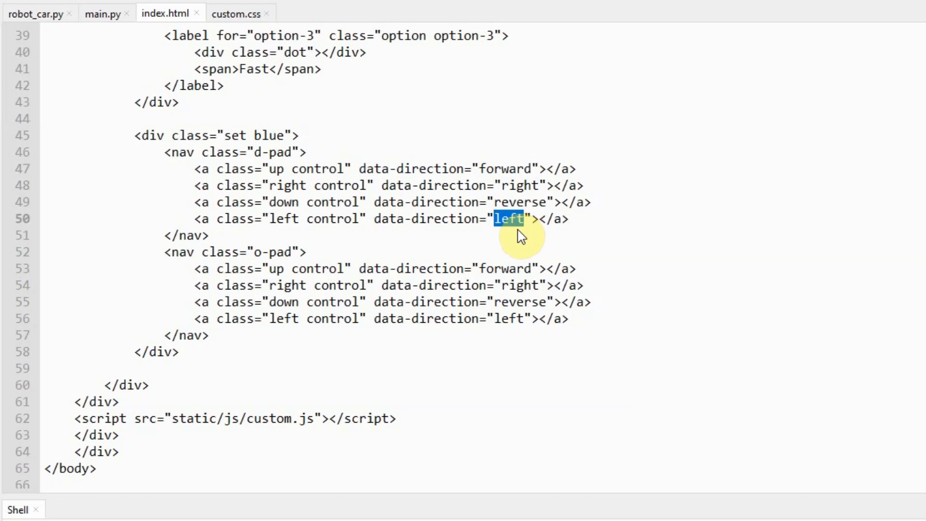
pyautogui.moveTo(396, 213)
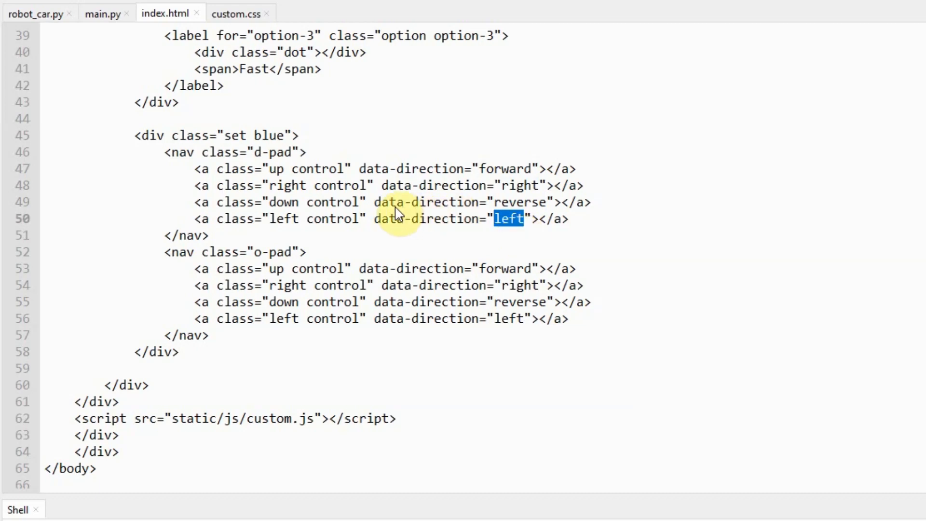
pyautogui.moveTo(487, 219)
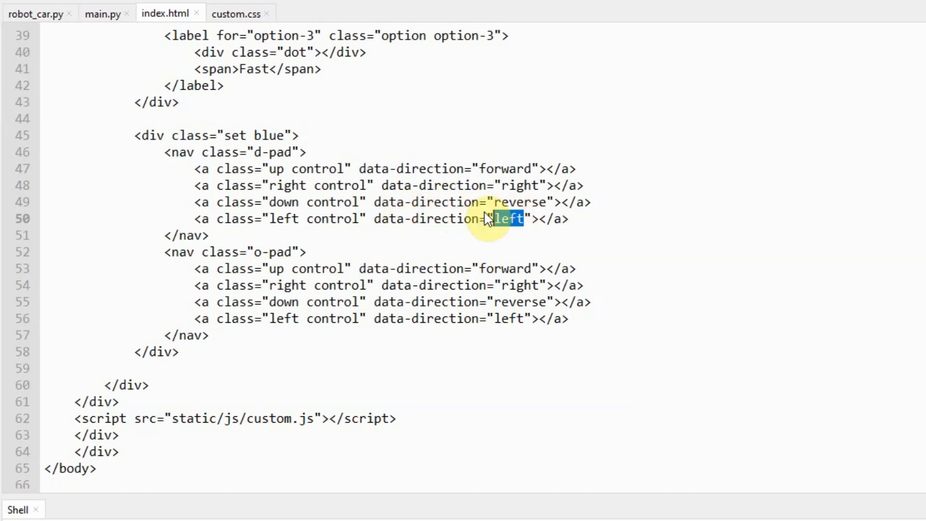
pyautogui.click(102, 13)
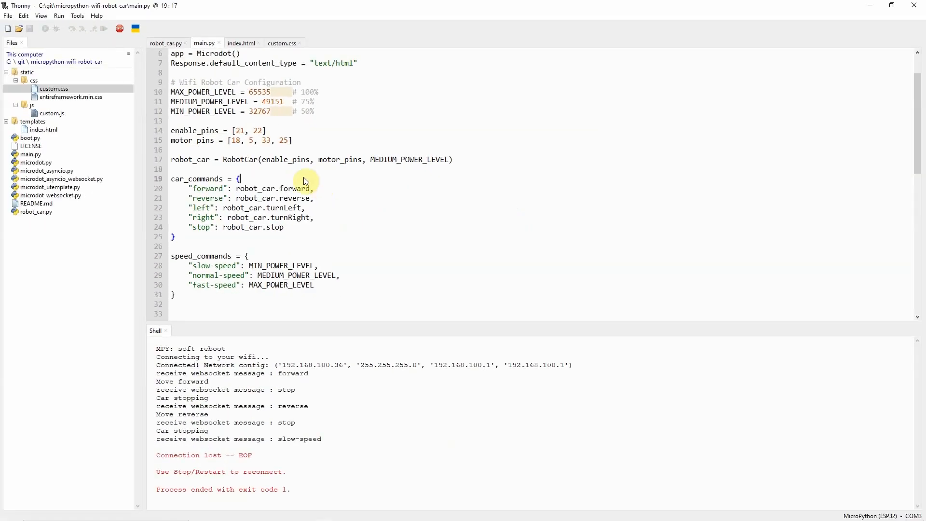
# Select and open custom.js from the static/js folder
pyautogui.click(52, 113)
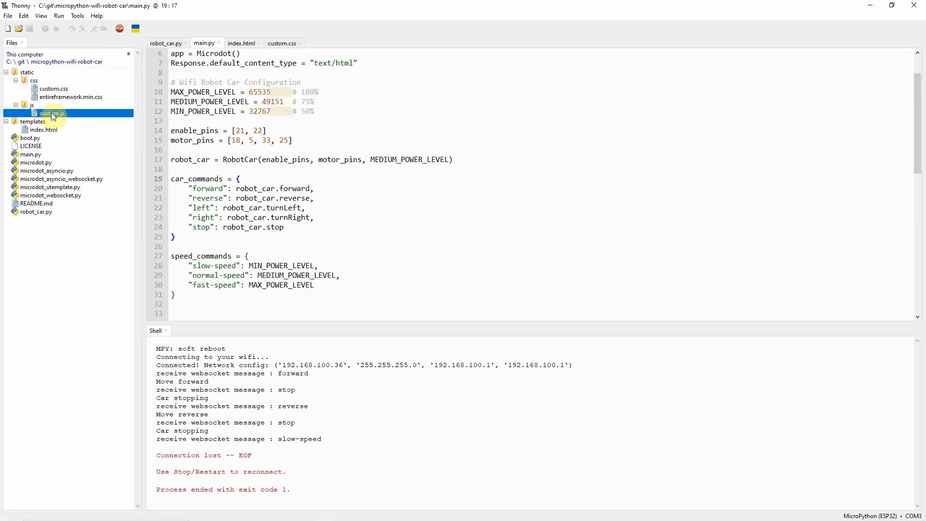
pyautogui.doubleClick(53, 113)
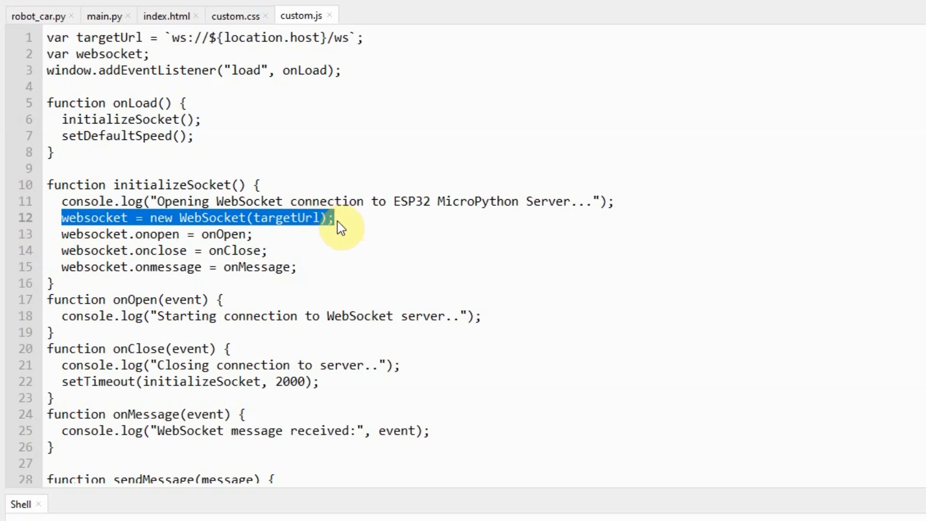
pyautogui.moveTo(268, 55)
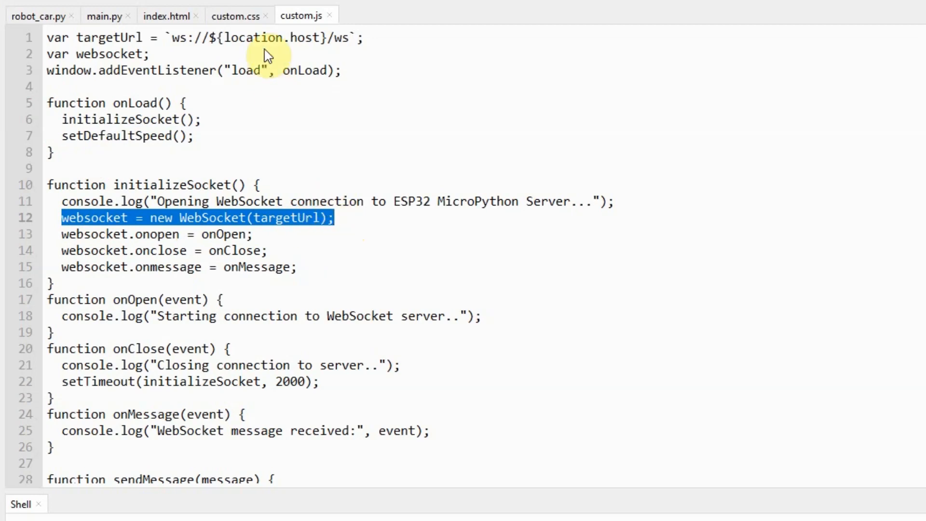
pyautogui.scroll(-3)
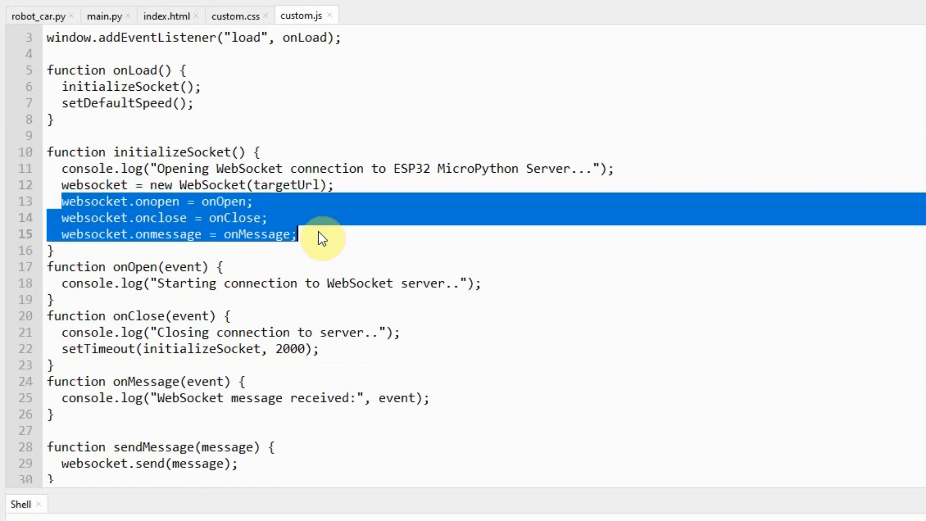
pyautogui.scroll(-3)
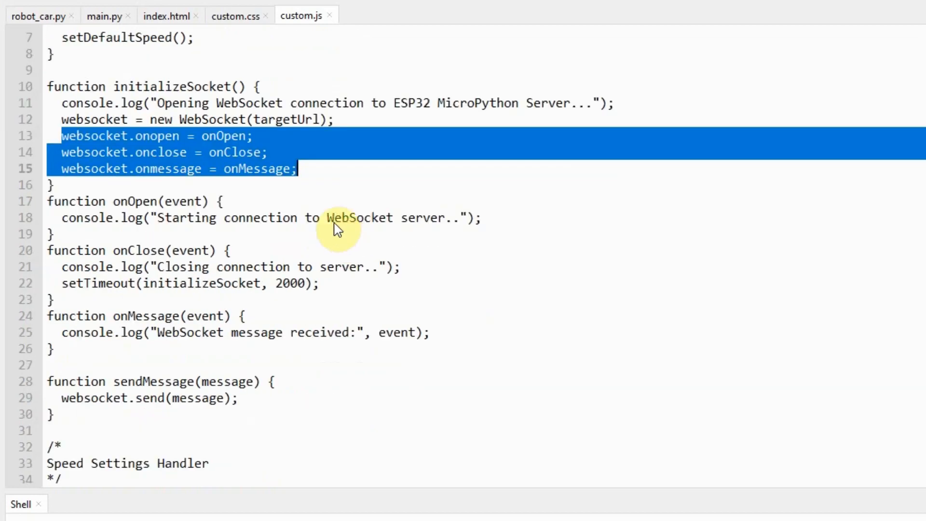
pyautogui.doubleClick(157, 136)
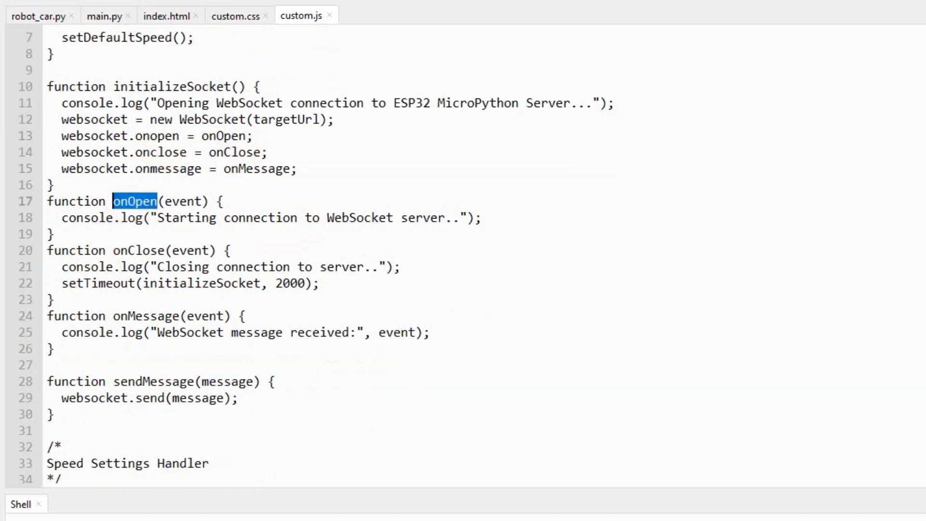
pyautogui.scroll(-3)
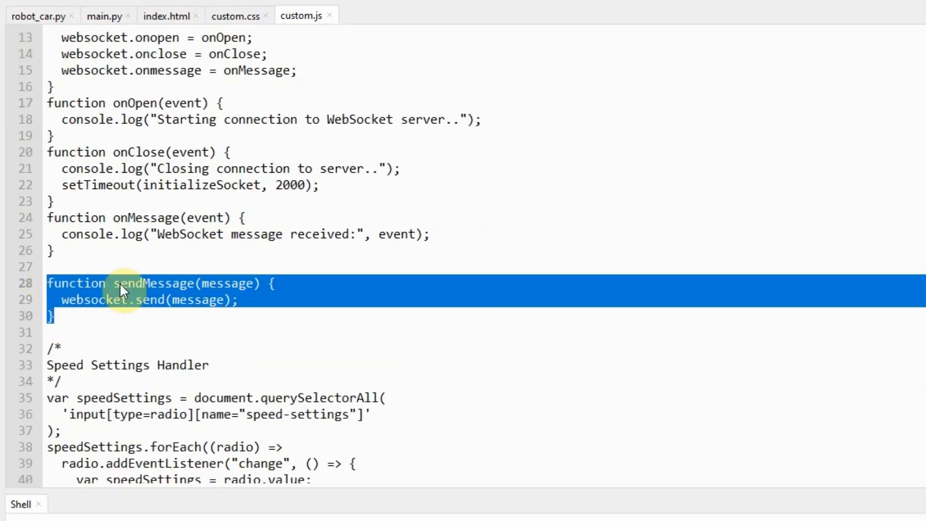
pyautogui.moveTo(180, 290)
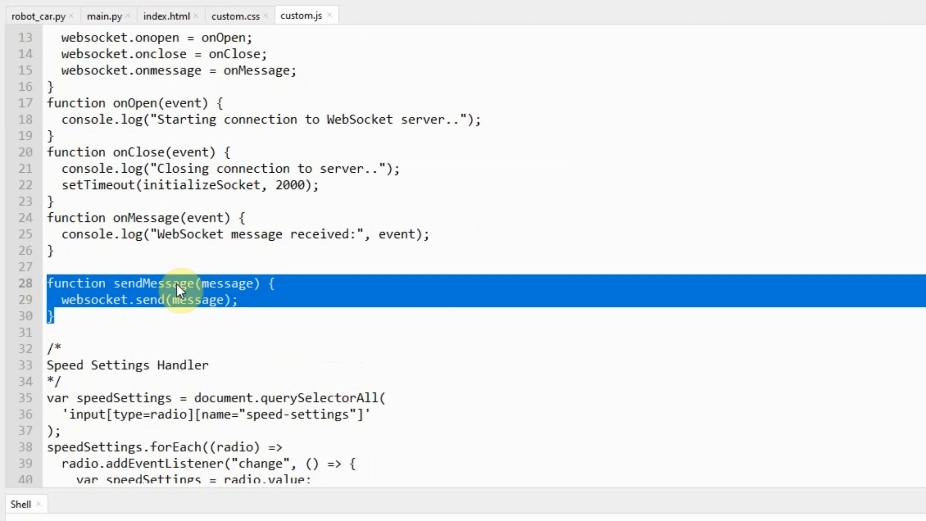
pyautogui.click(97, 316)
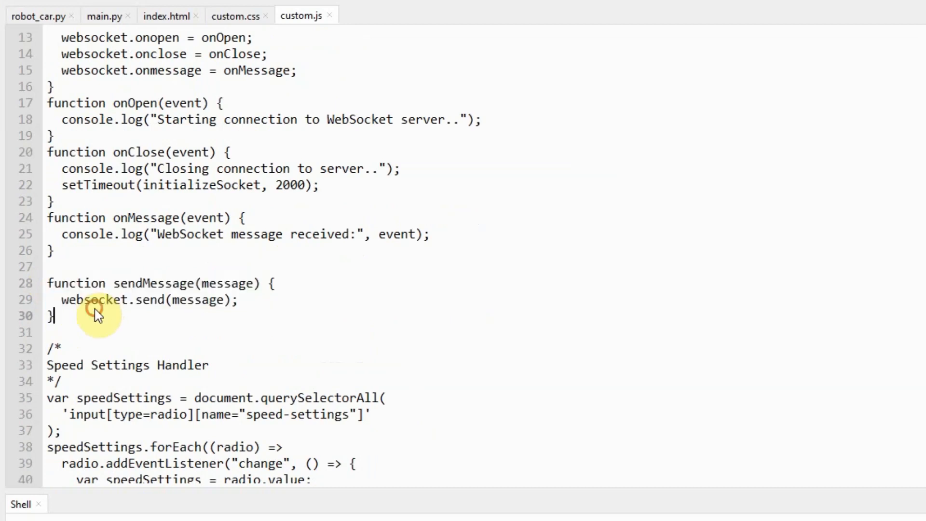
pyautogui.tripleClick(149, 299)
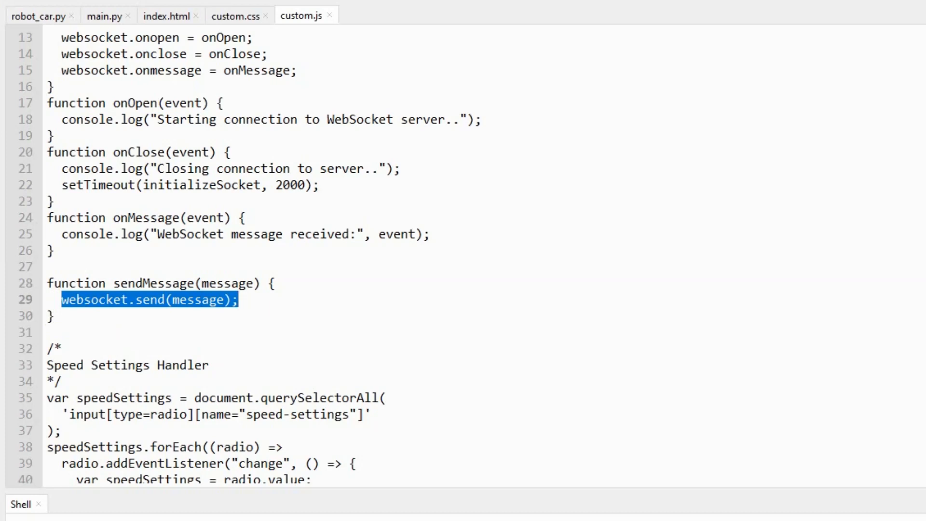
pyautogui.scroll(-3)
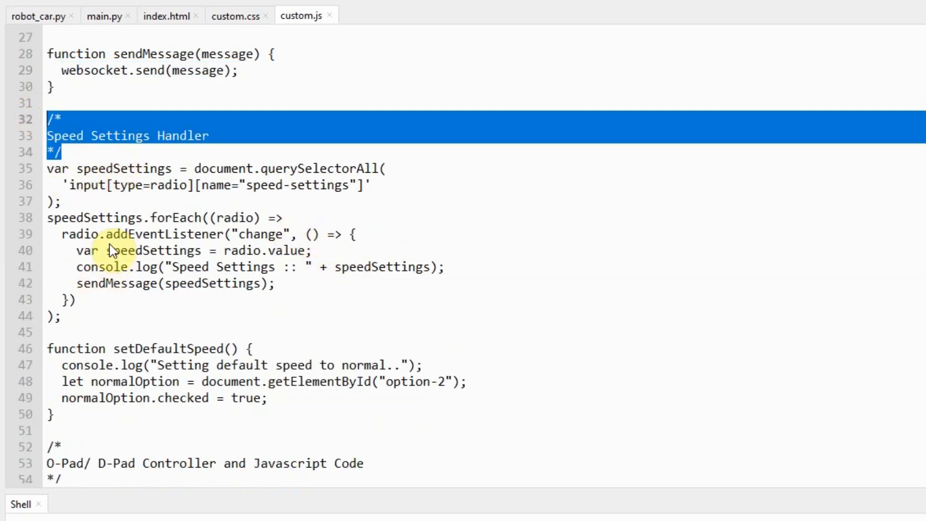
pyautogui.doubleClick(234, 218)
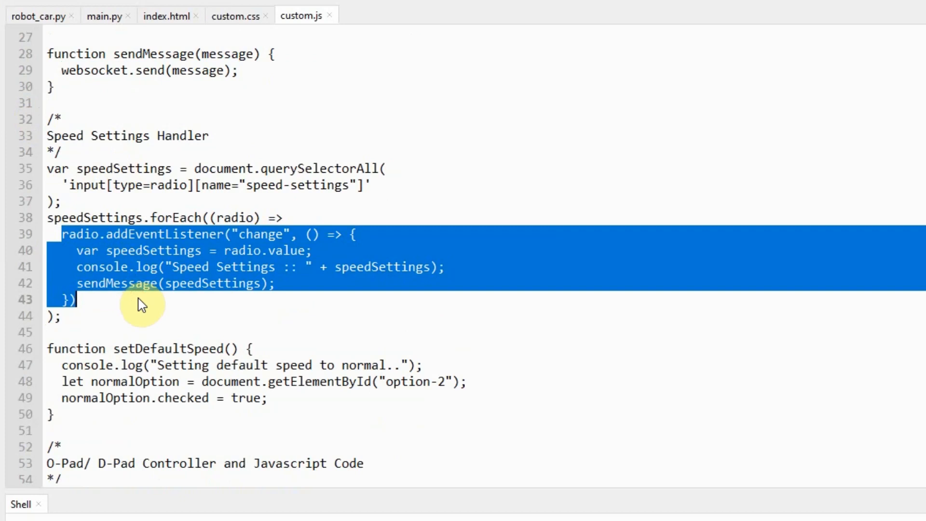
pyautogui.moveTo(221, 260)
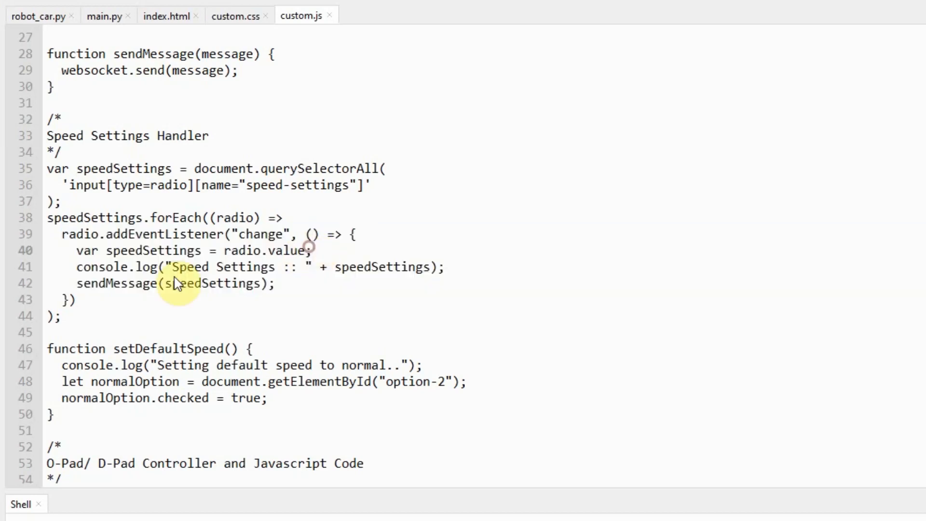
pyautogui.doubleClick(174, 283)
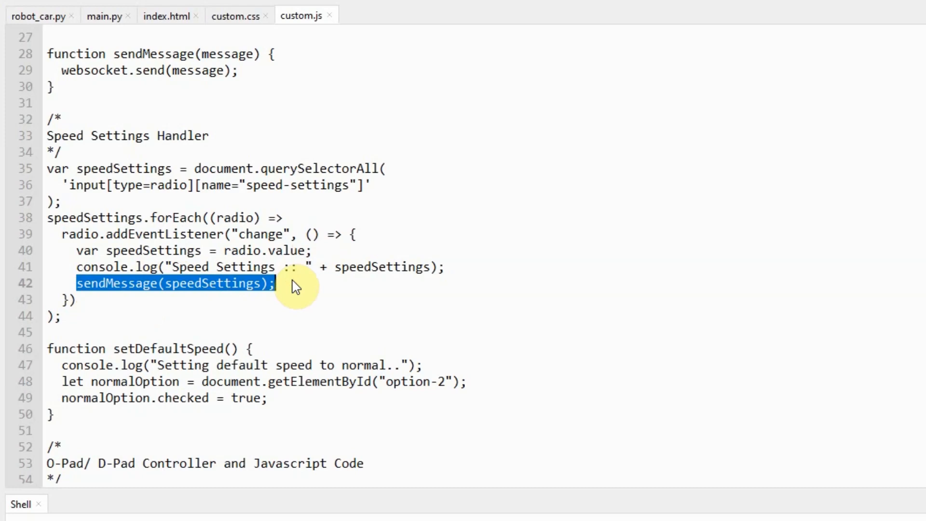
pyautogui.scroll(-3)
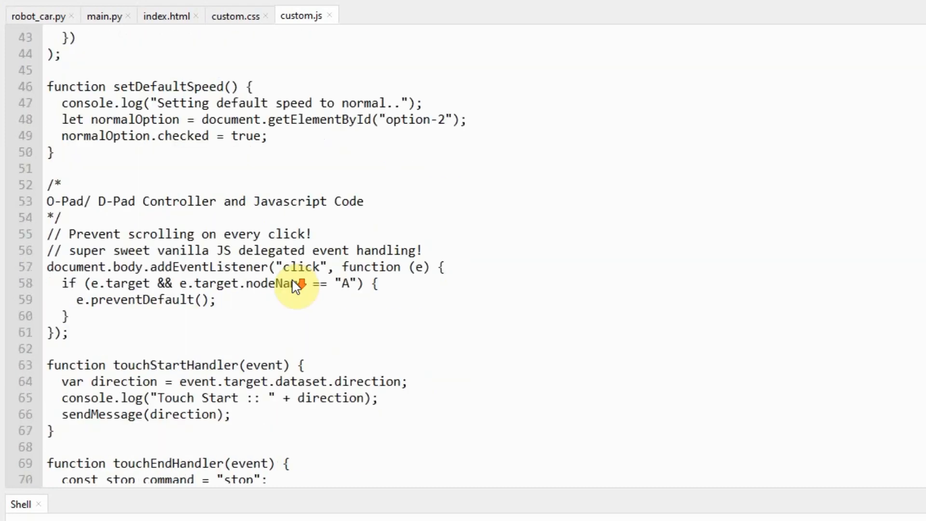
# Scroll custom.js down and highlight the touchStartHandler and touchEndHandler names
pyautogui.scroll(-3)
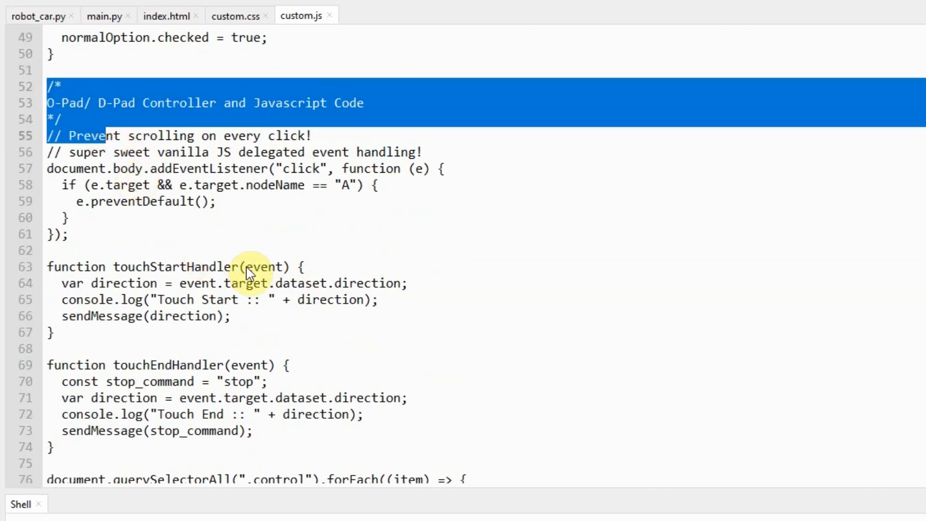
pyautogui.scroll(-3)
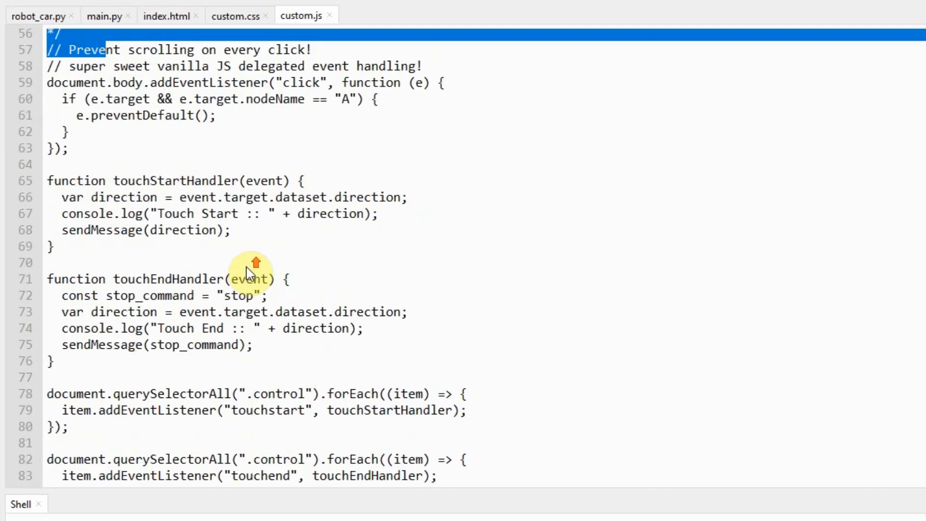
pyautogui.doubleClick(175, 180)
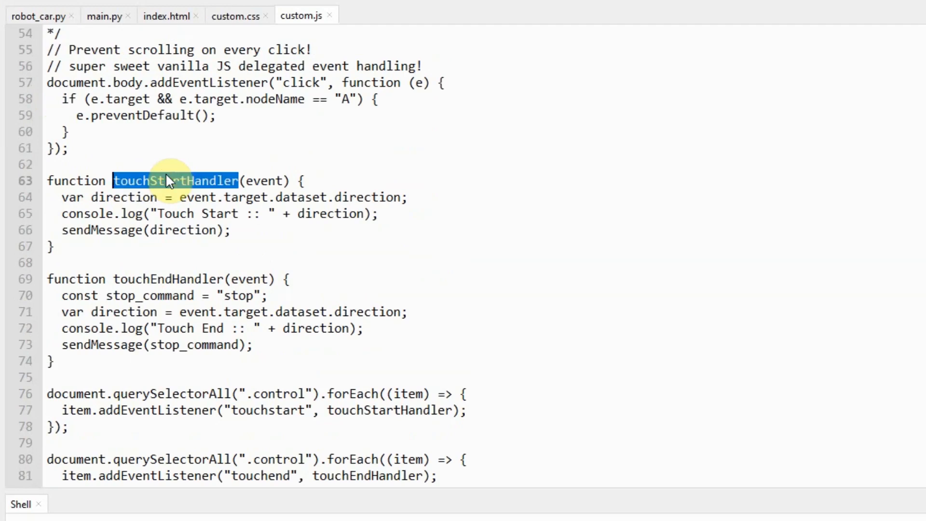
pyautogui.doubleClick(167, 279)
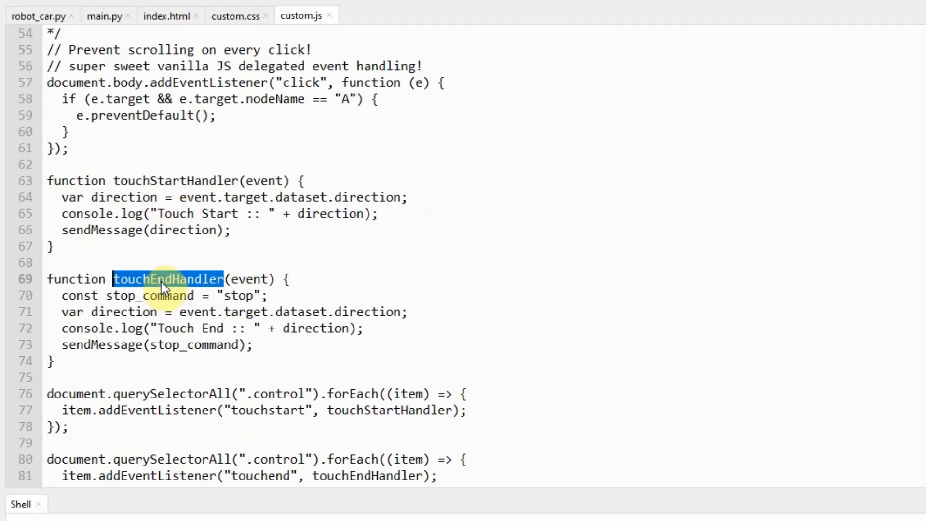
pyautogui.moveTo(177, 192)
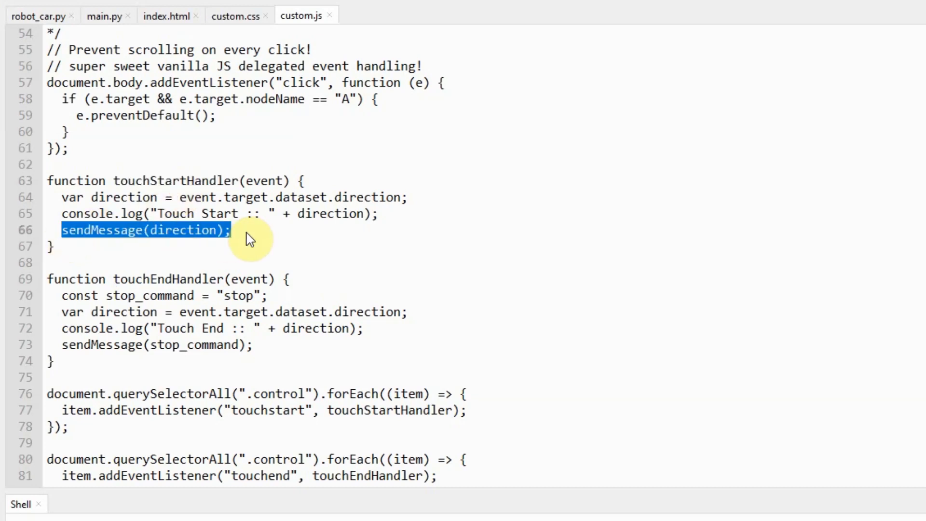
pyautogui.moveTo(222, 220)
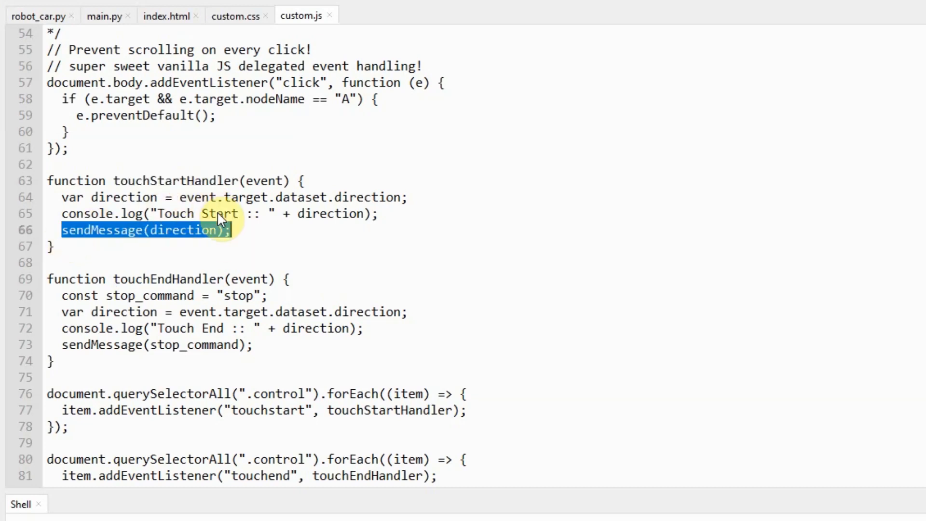
pyautogui.click(62, 198)
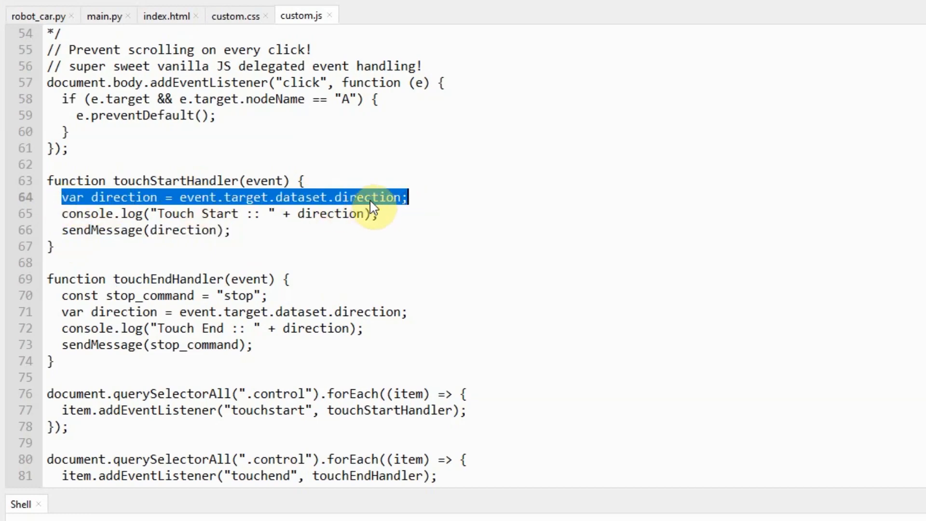
pyautogui.moveTo(165, 15)
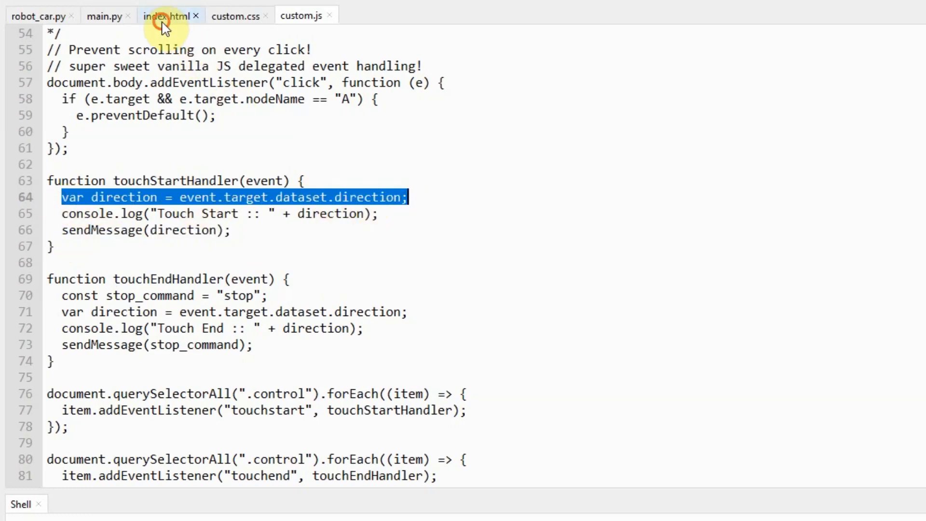
# In index.html, highlight the d-pad's 'up' class and 'forward' direction, then show main.py
pyautogui.click(165, 15)
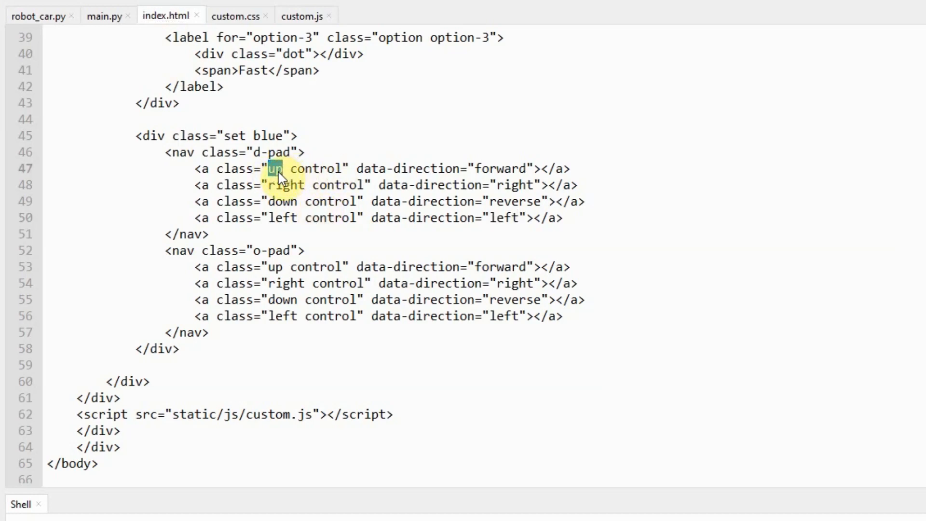
pyautogui.doubleClick(500, 168)
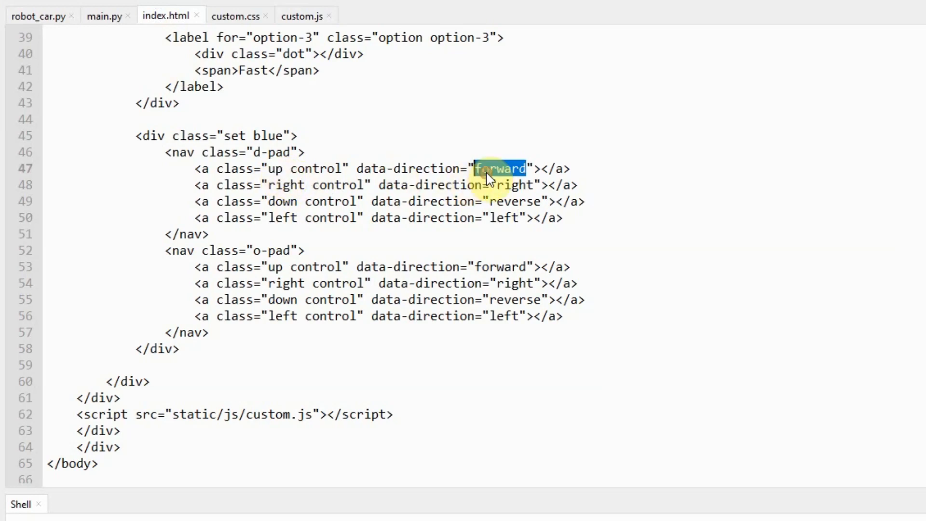
pyautogui.click(302, 15)
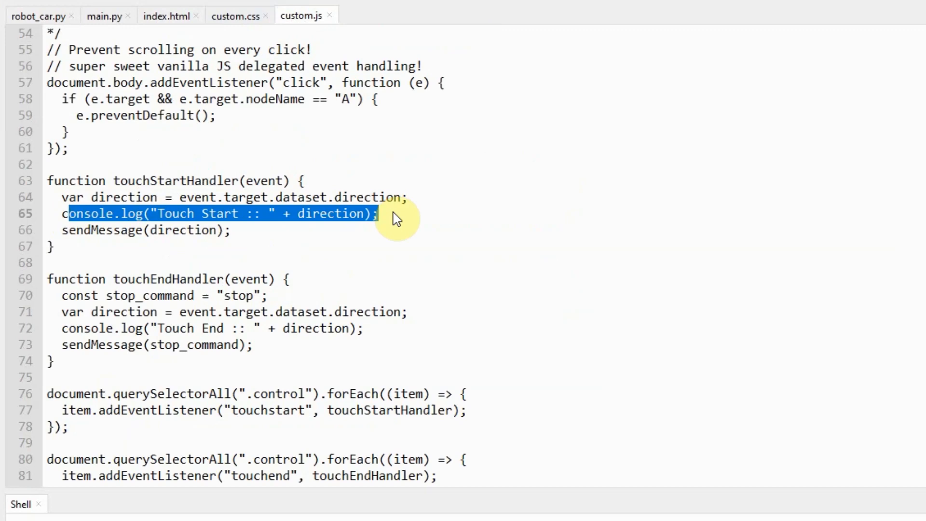
pyautogui.click(103, 16)
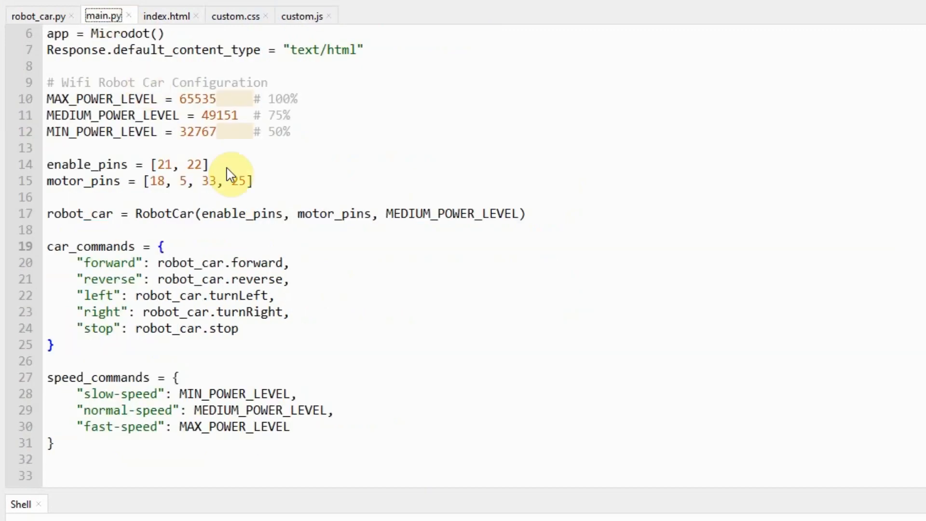
# Scroll main.py to the /ws route and point out the speed check and command call
pyautogui.scroll(-3)
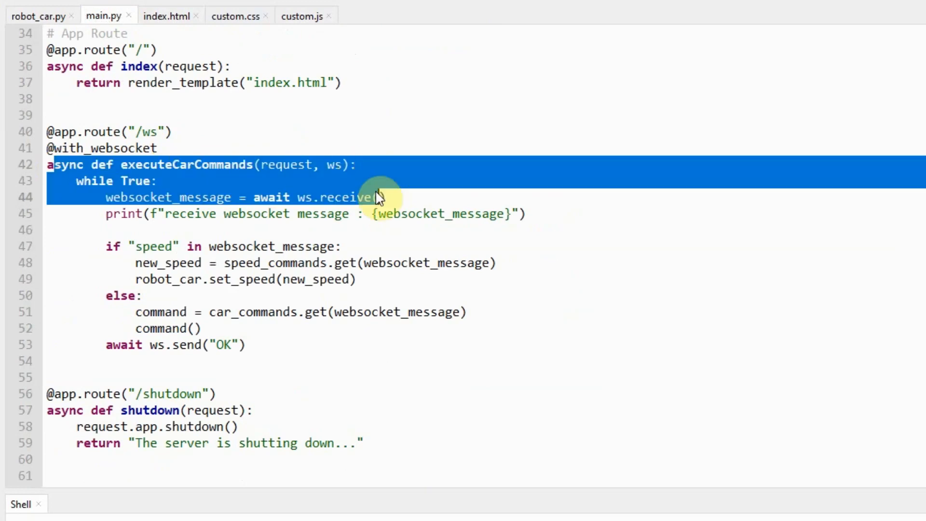
pyautogui.click(269, 247)
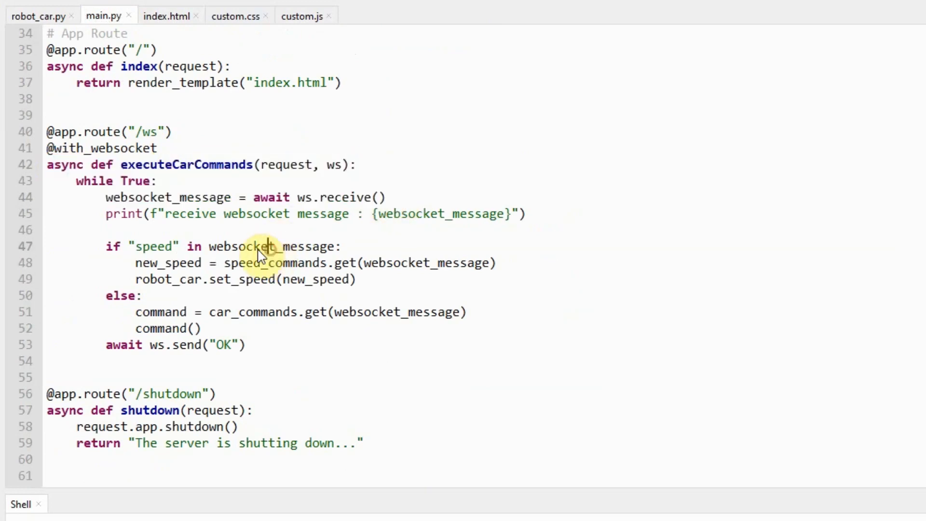
pyautogui.moveTo(106, 214)
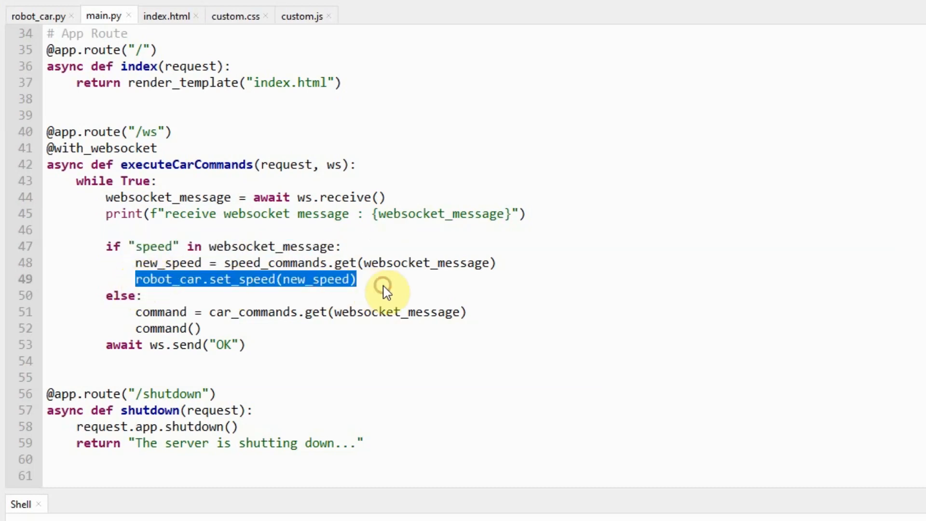
pyautogui.moveTo(142, 322)
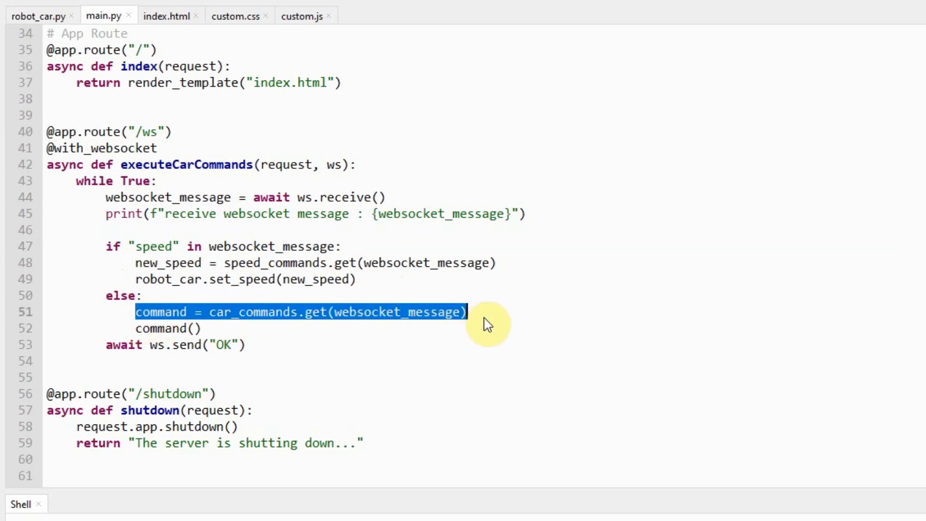
pyautogui.moveTo(169, 330)
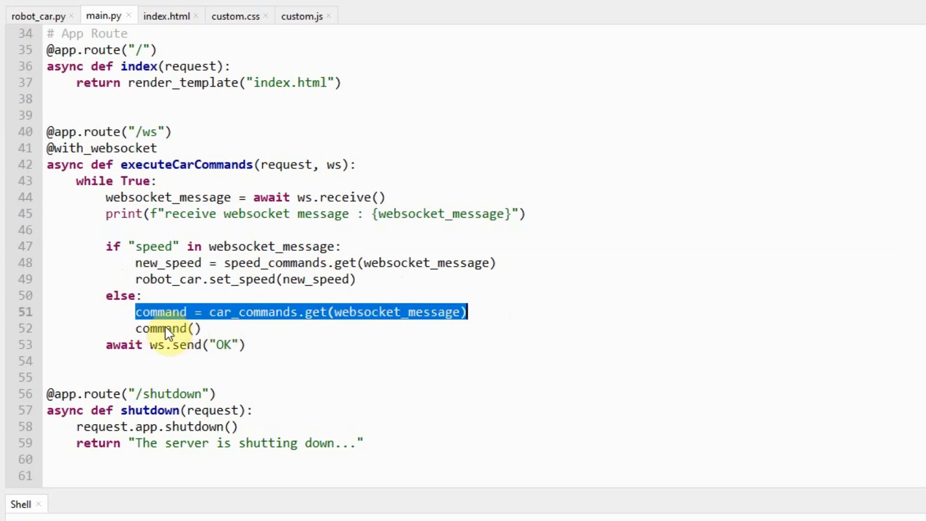
pyautogui.click(168, 328)
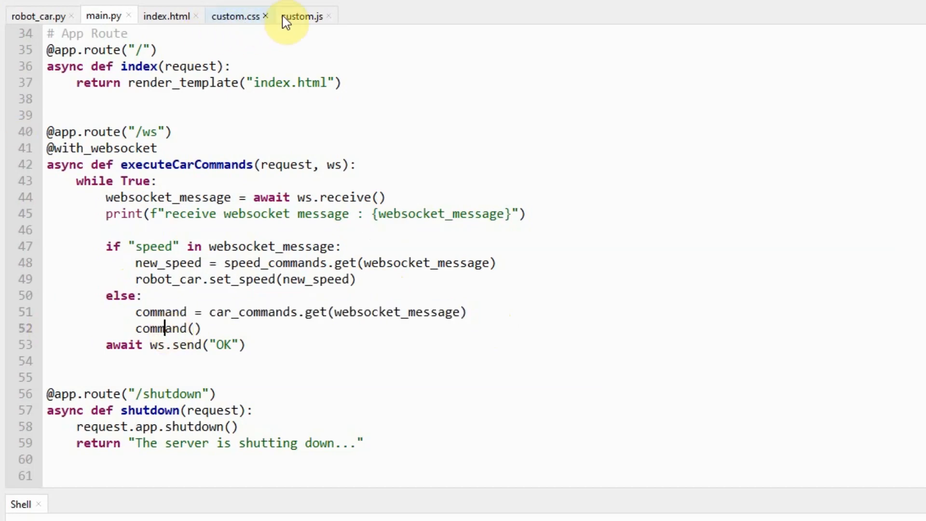
# Match custom.js's .control touch listeners to the 'control' class on index.html's line 54 pad link
pyautogui.click(302, 16)
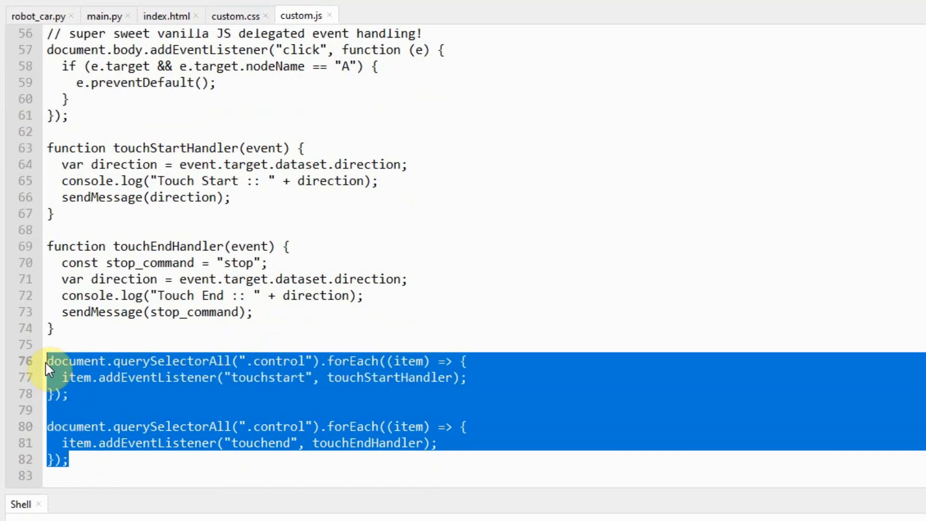
pyautogui.moveTo(330, 391)
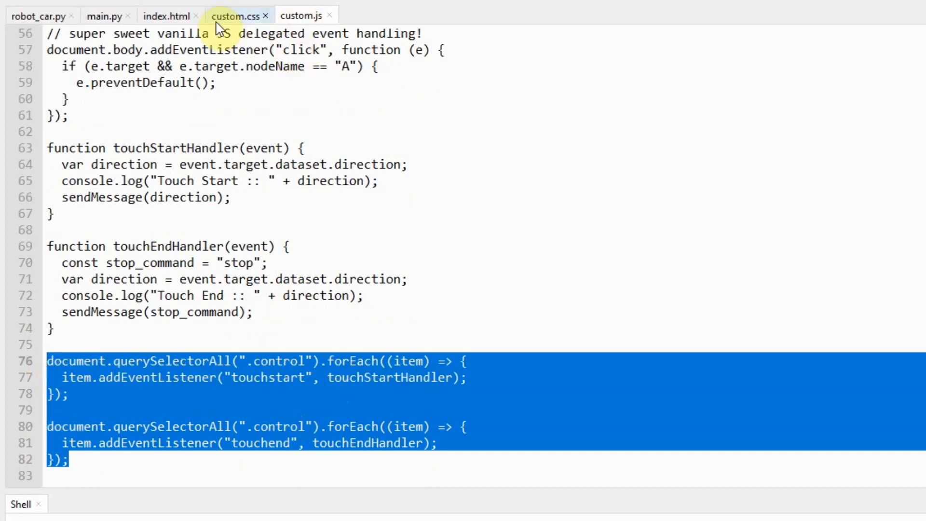
pyautogui.click(168, 15)
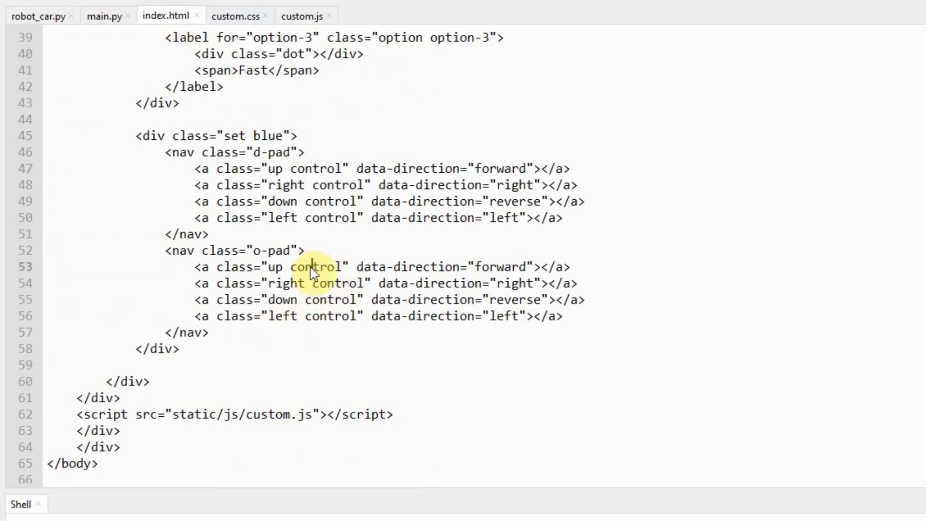
pyautogui.doubleClick(336, 283)
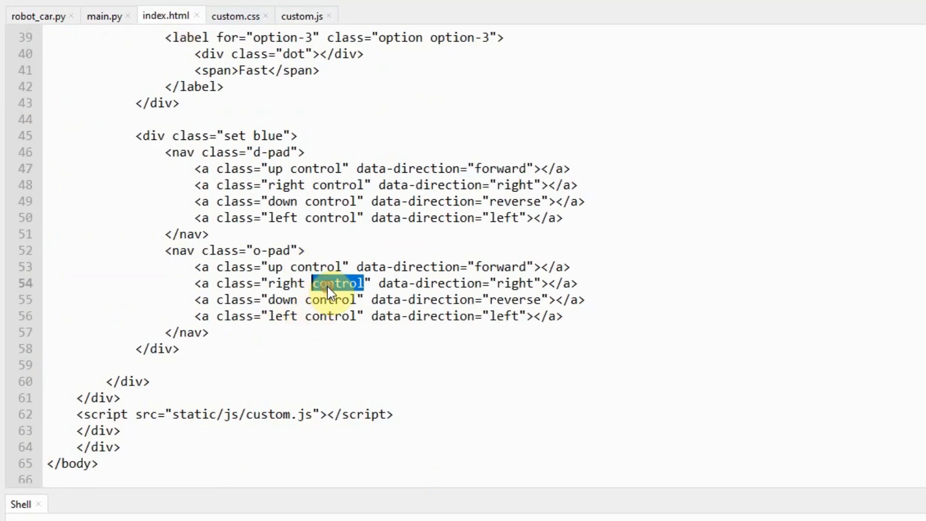
pyautogui.click(301, 16)
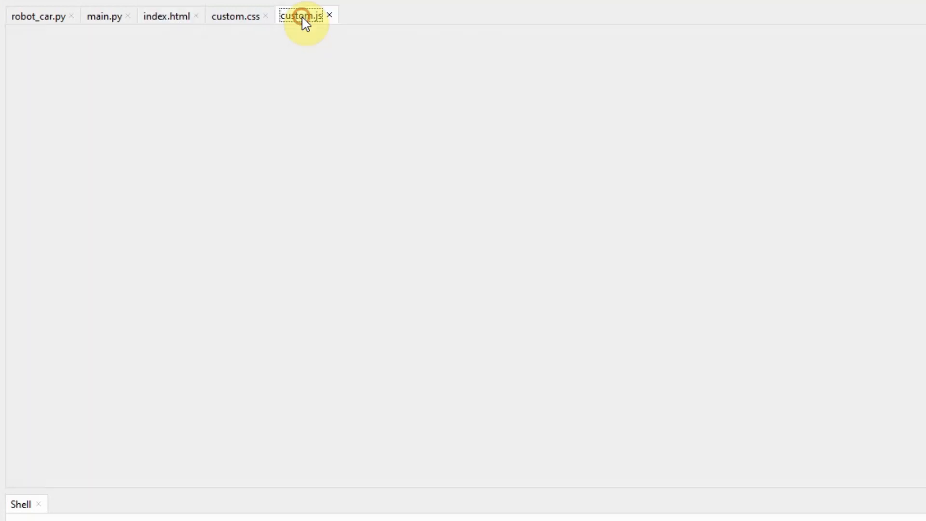
pyautogui.click(300, 15)
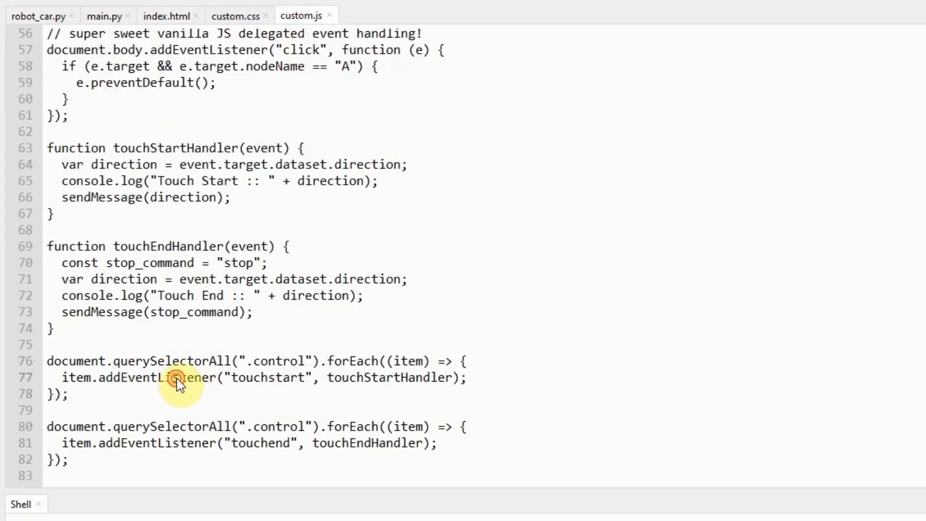
pyautogui.doubleClick(268, 378)
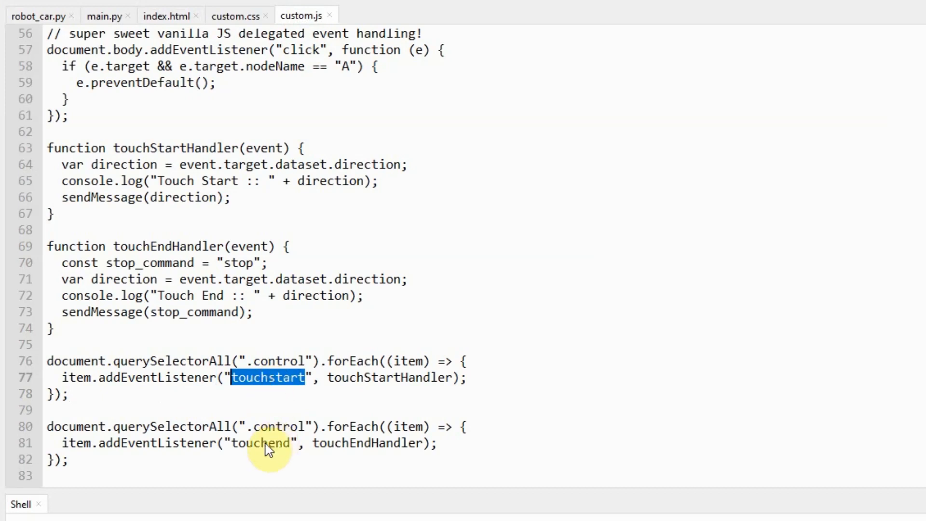
pyautogui.doubleClick(260, 442)
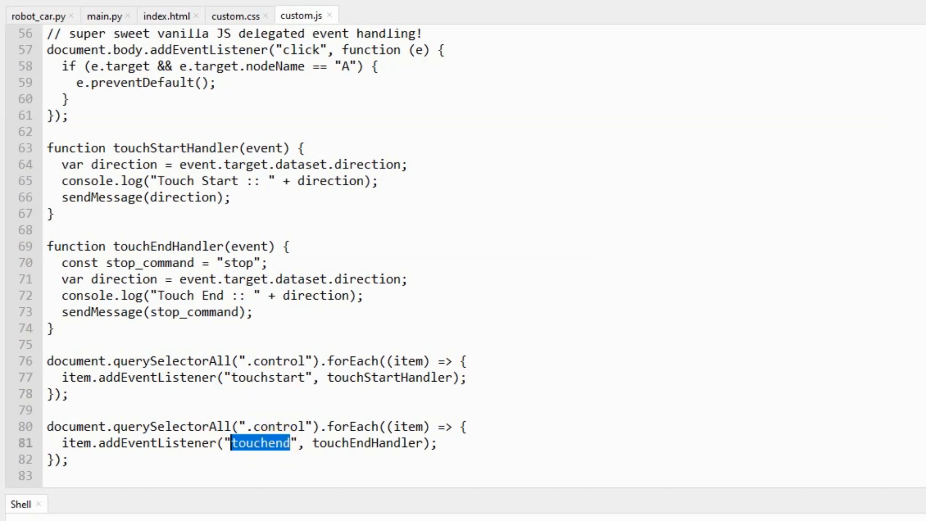
pyautogui.moveTo(363, 454)
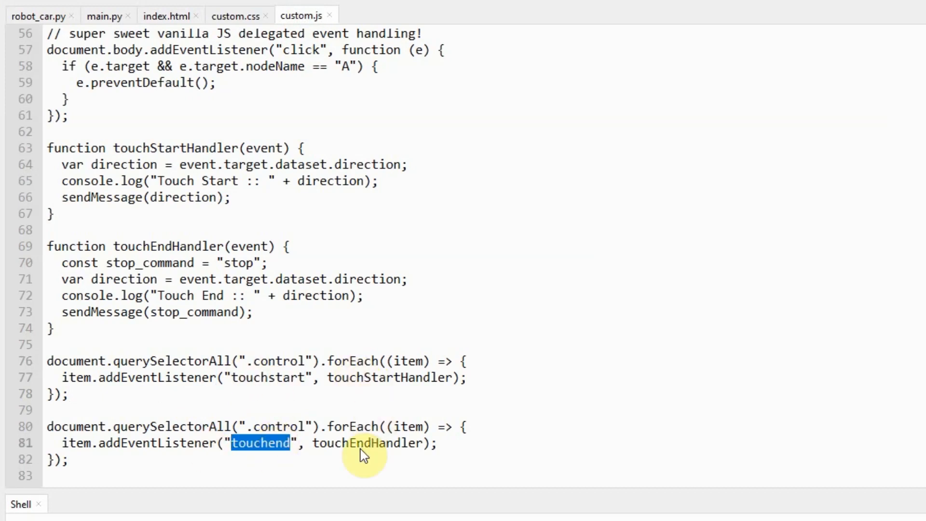
pyautogui.moveTo(384, 431)
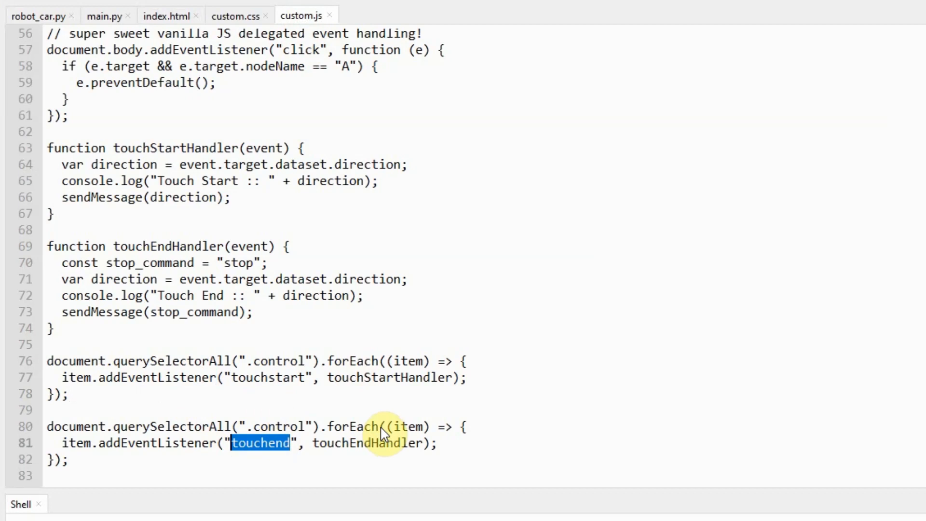
pyautogui.moveTo(361, 412)
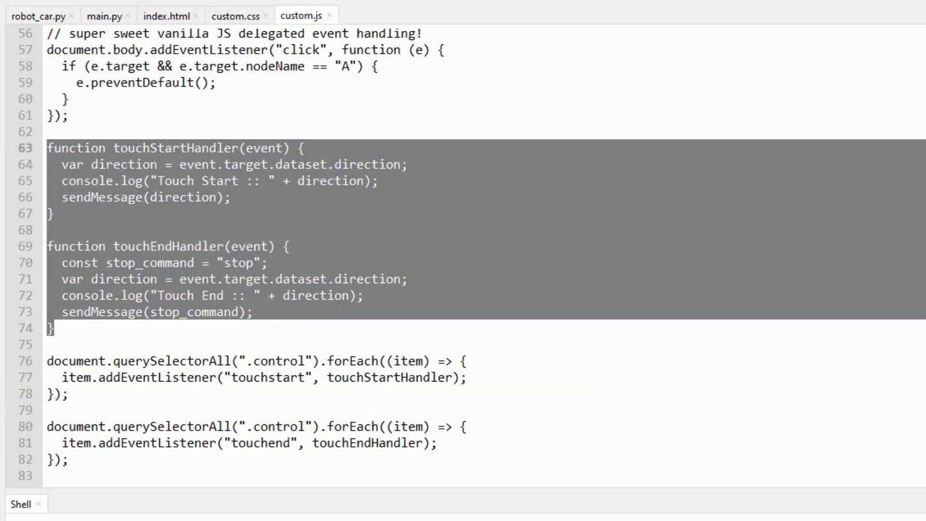
pyautogui.moveTo(89, 298)
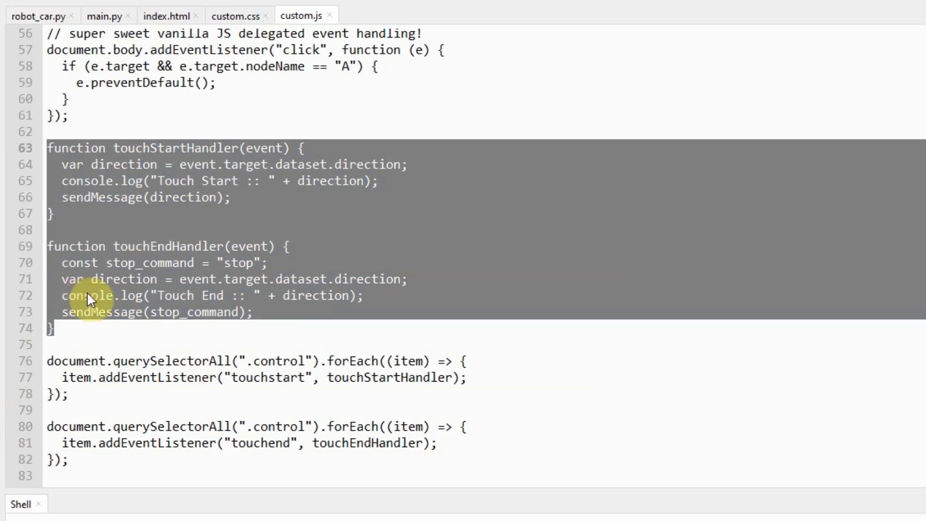
pyautogui.moveTo(118, 312)
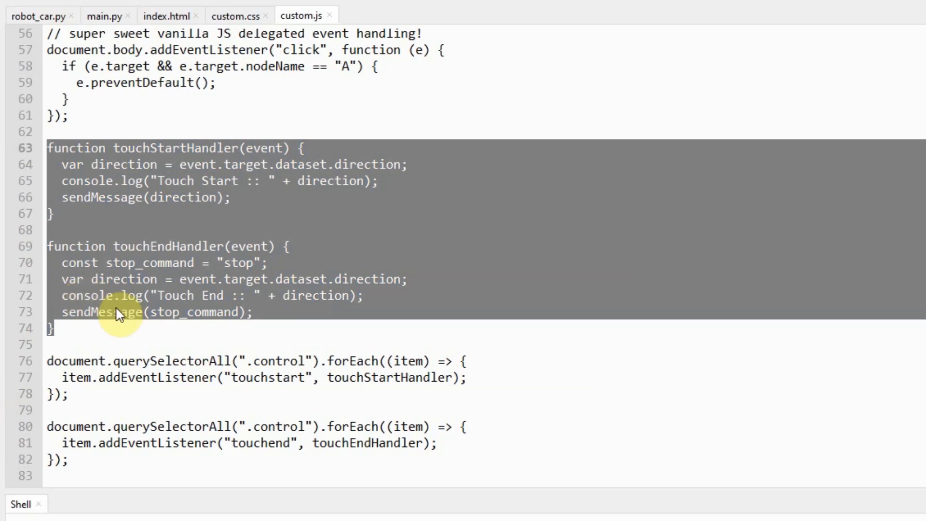